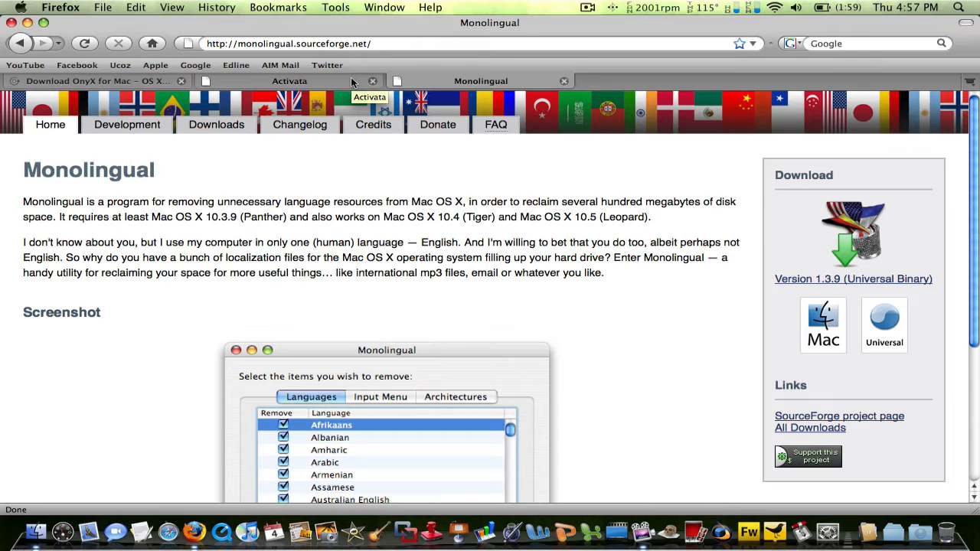
mouse_move(352, 83)
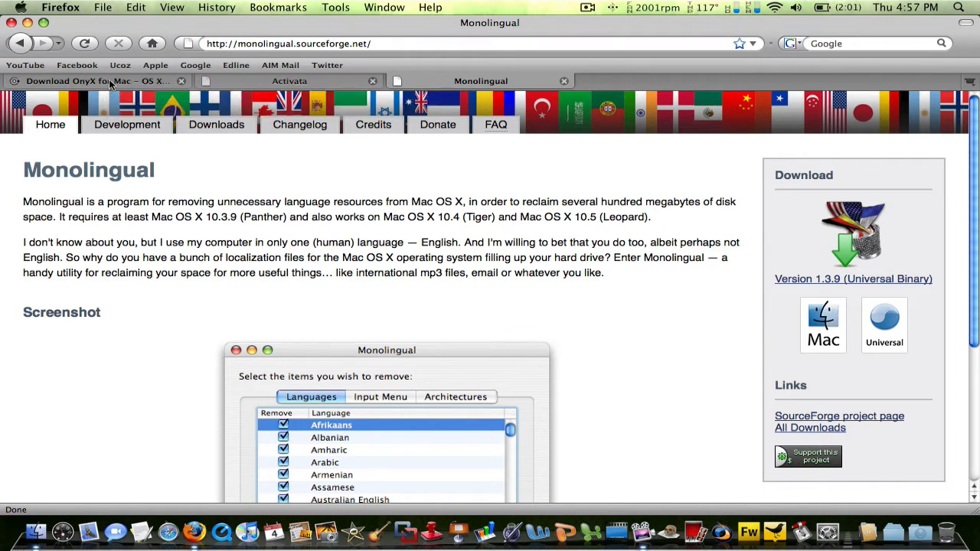
- View the MacUpdate page for OnyX 2.0.4 and its description
left_click(98, 79)
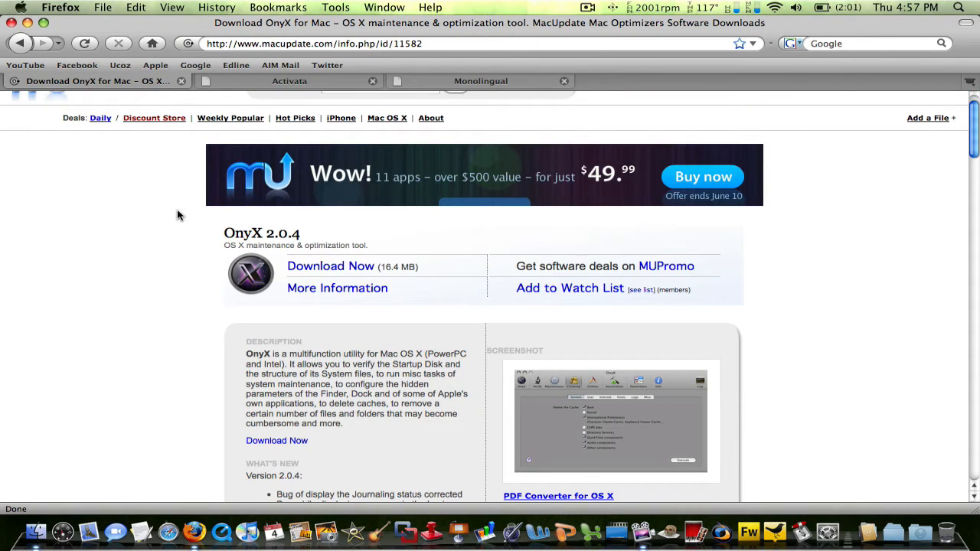
scroll("down", 3)
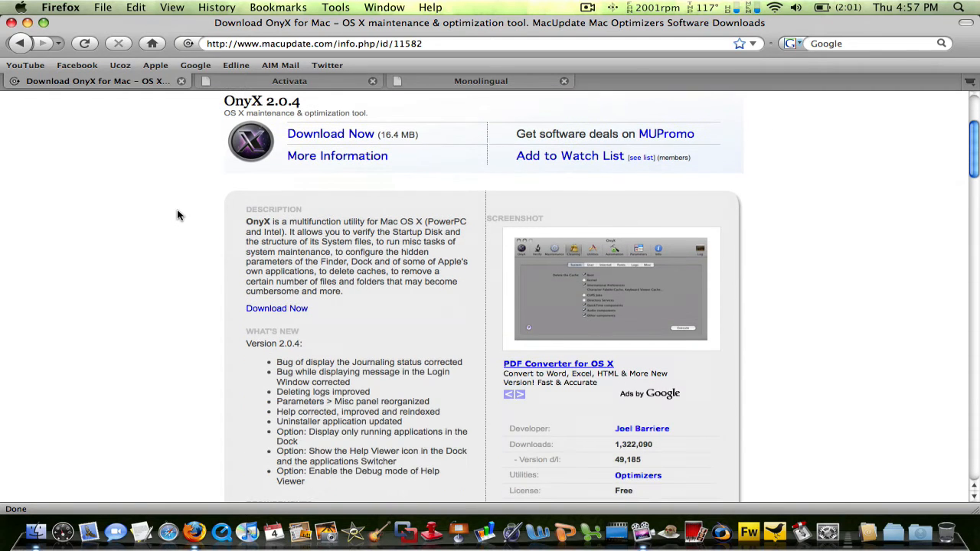
mouse_move(567, 253)
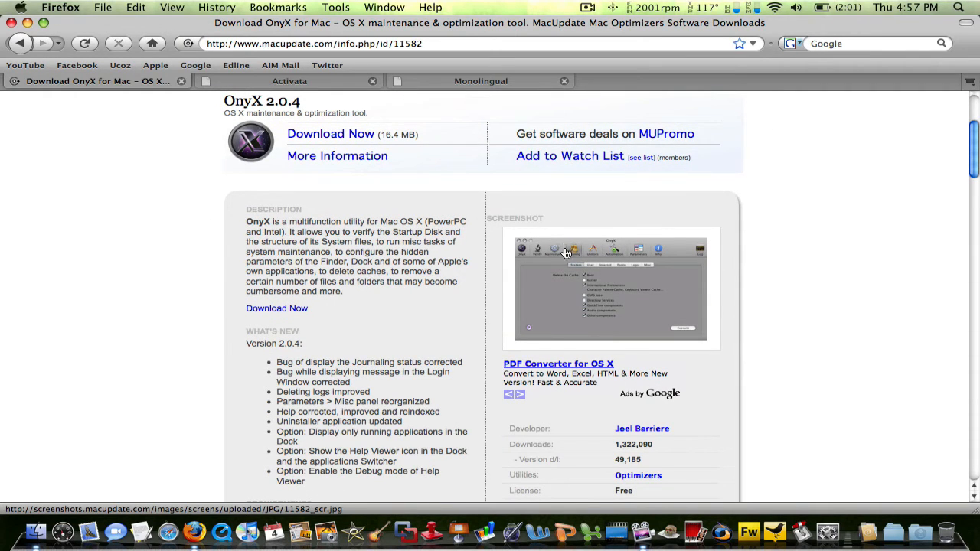
mouse_move(567, 253)
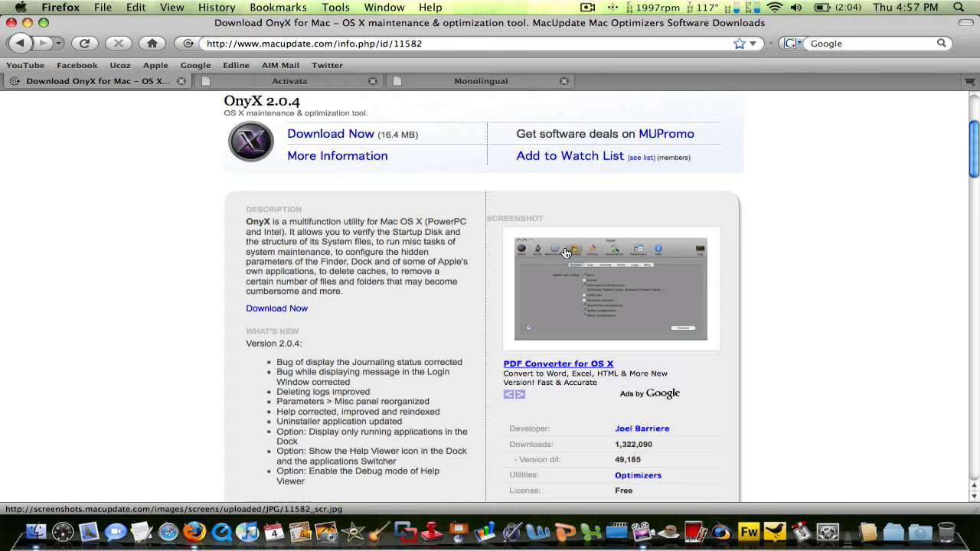
mouse_move(196, 166)
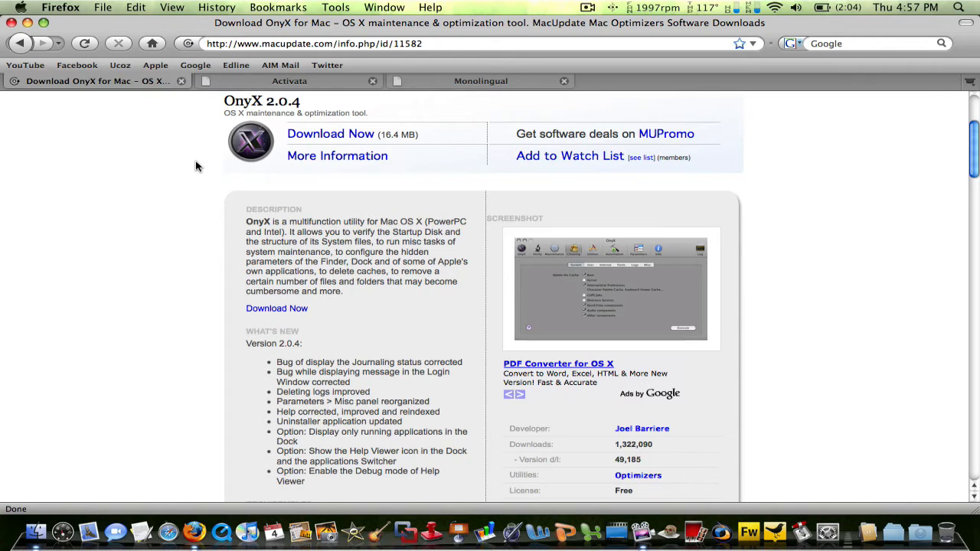
mouse_move(204, 132)
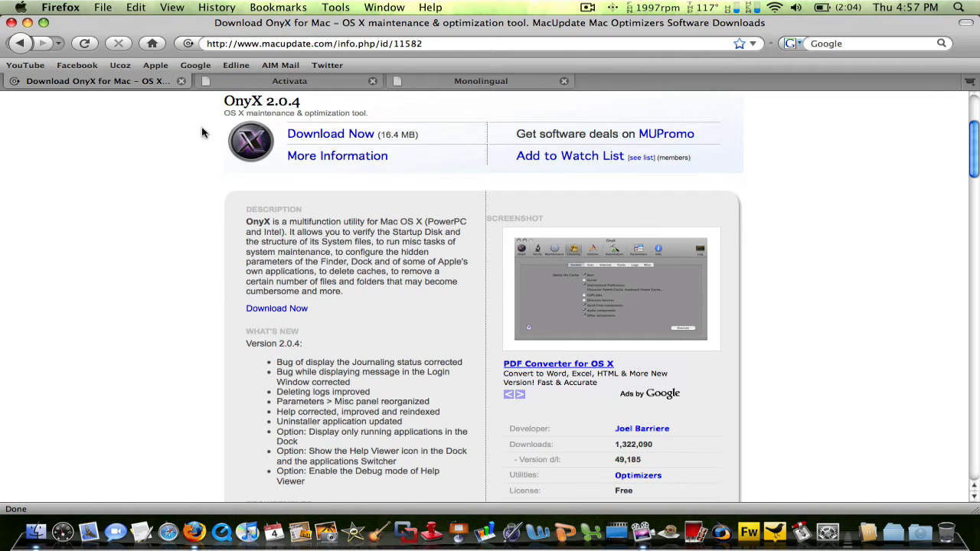
- View the Activata site scrolled to its iFreeMem product listing
left_click(290, 81)
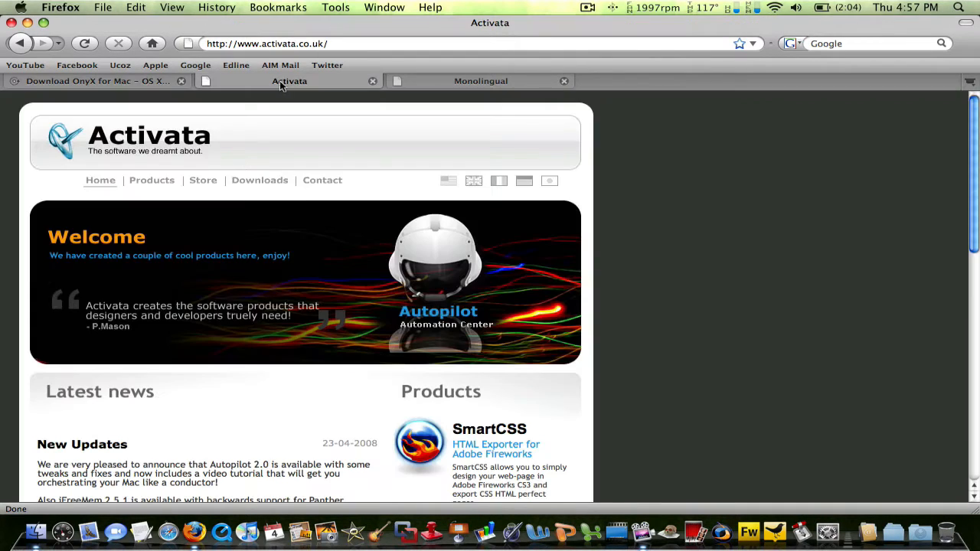
scroll("down", 3)
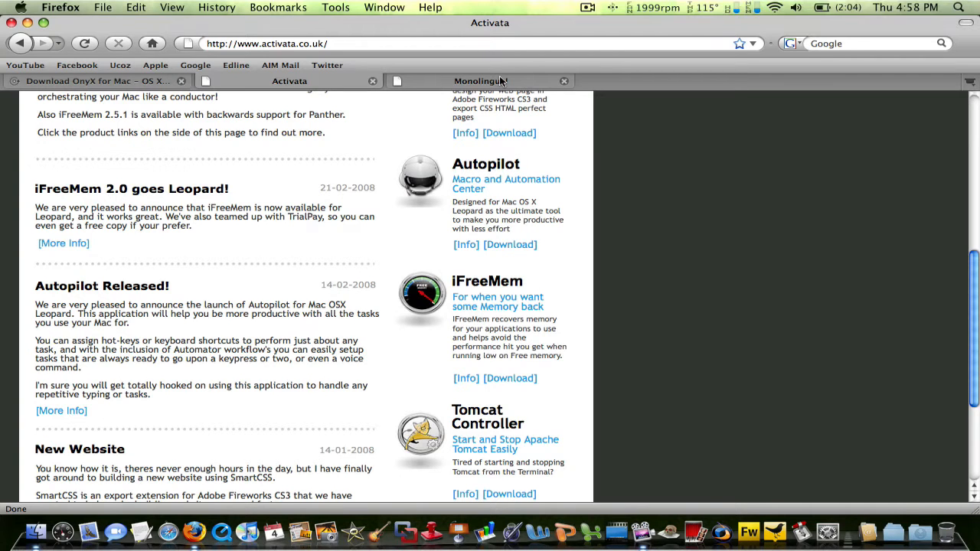
mouse_move(481, 81)
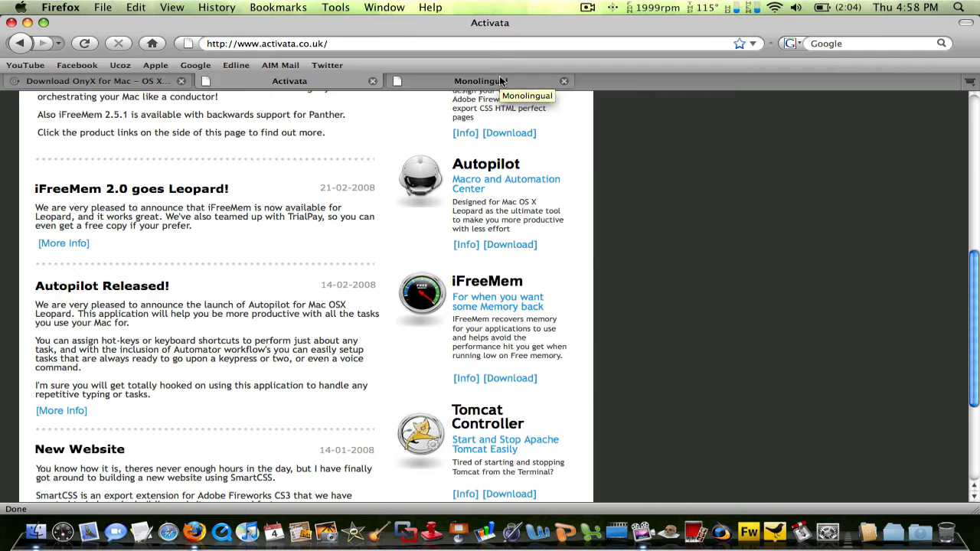
- View the Monolingual SourceForge page scrolled to its language-removal screenshot
left_click(480, 80)
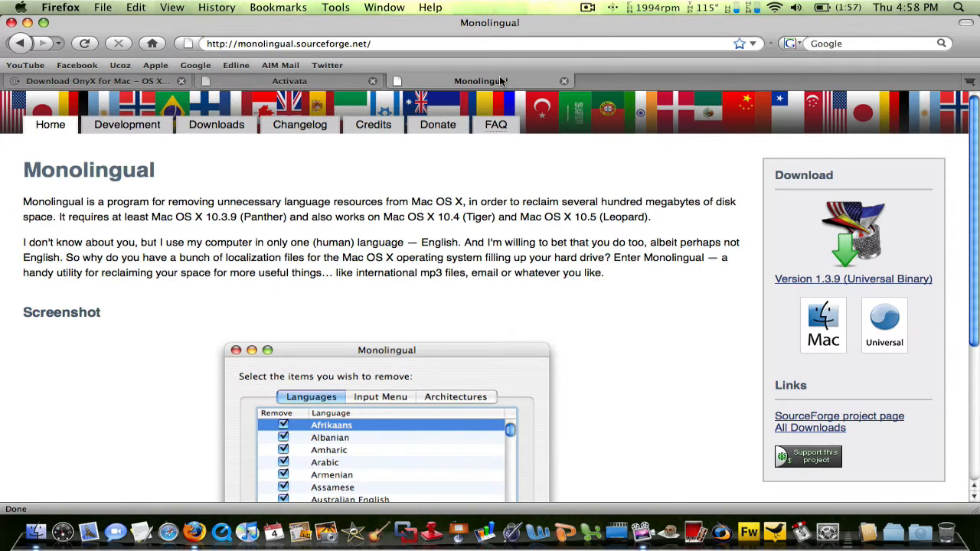
scroll("down", 3)
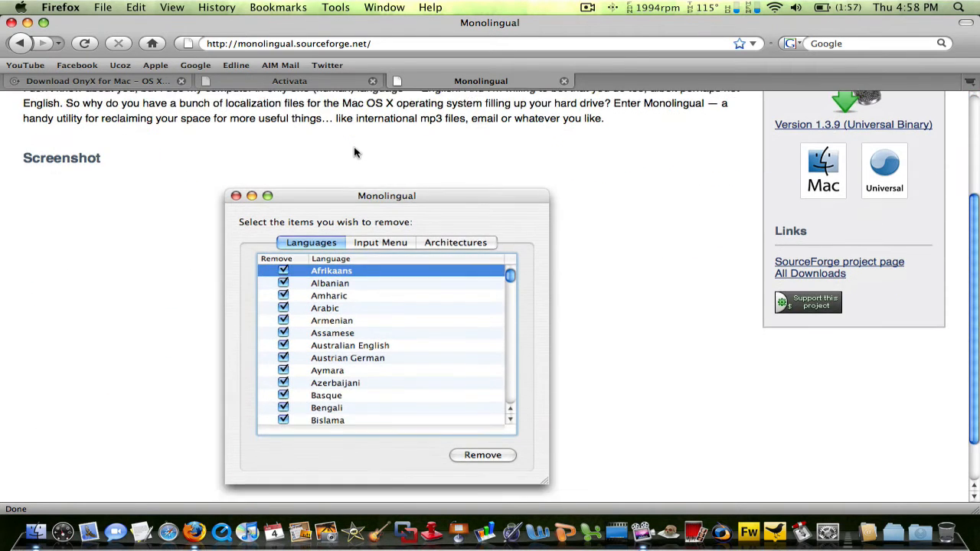
scroll("down", 3)
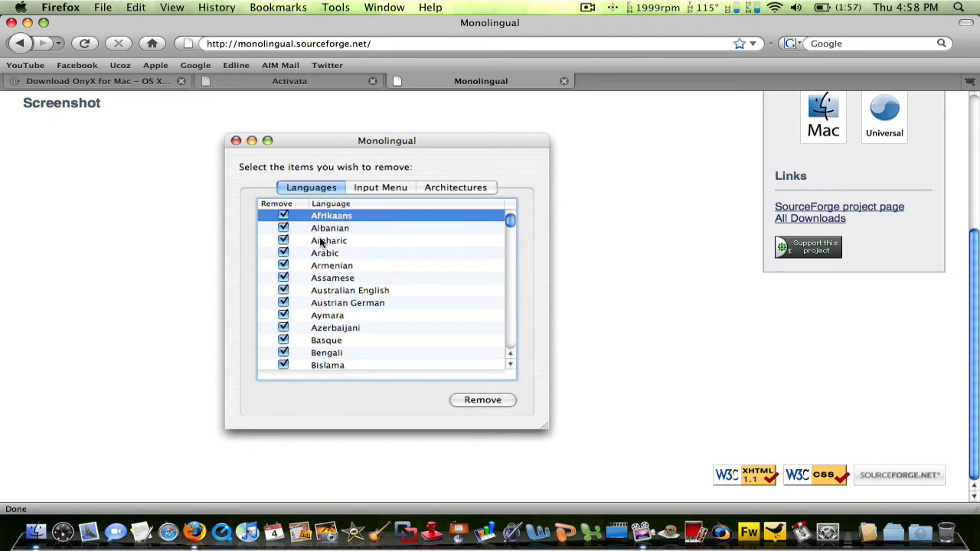
mouse_move(399, 184)
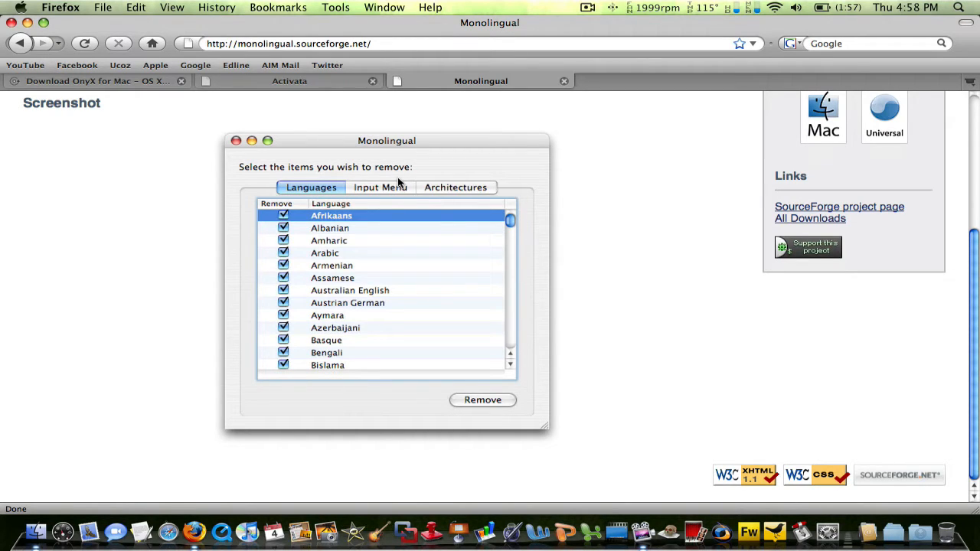
mouse_move(467, 193)
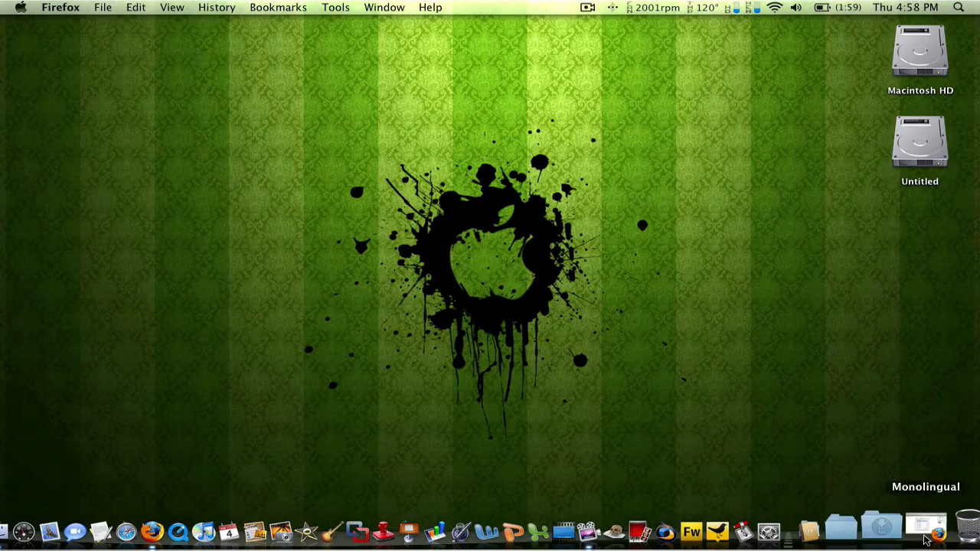
- Launch Monolingual from the Dock, reaching the update-check prompt
left_click(925, 527)
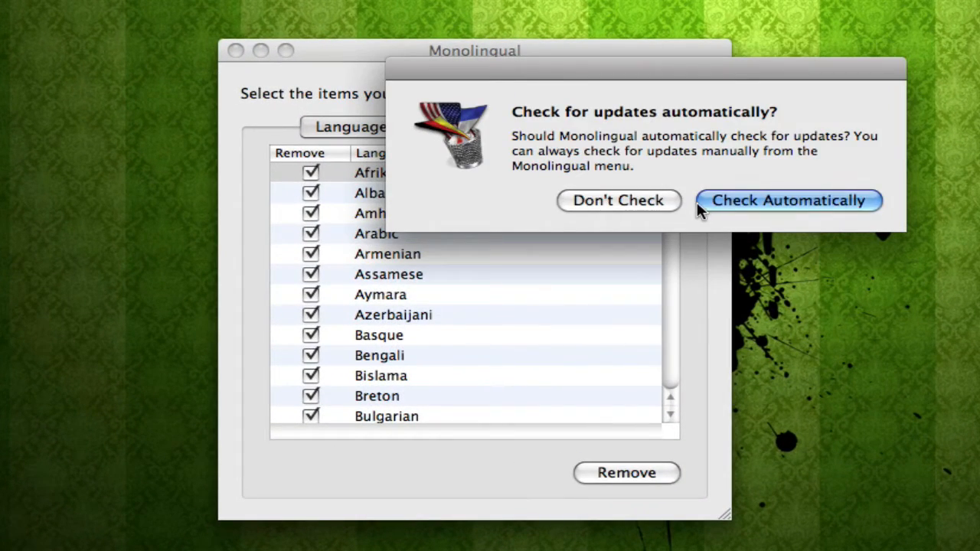
mouse_move(723, 209)
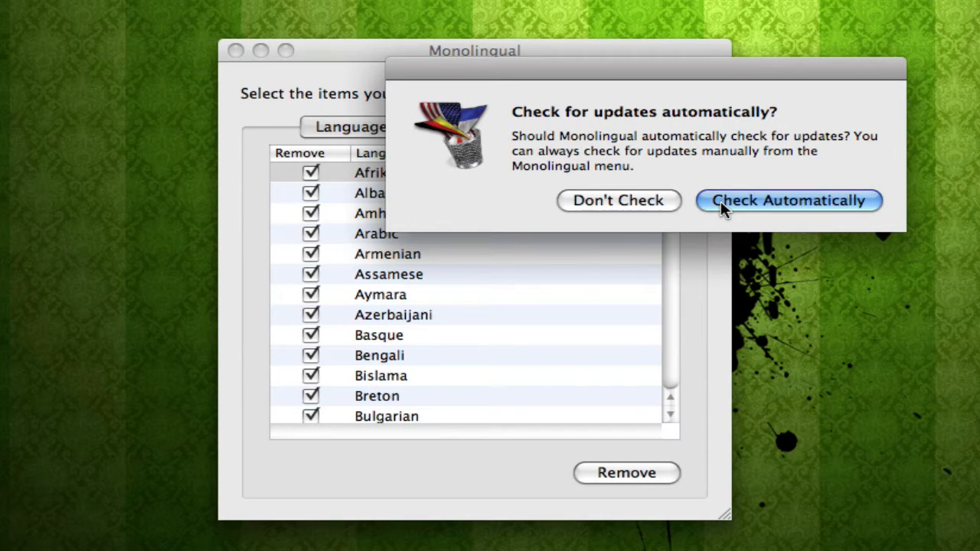
- Accept automatic update checks and review the language list, keeping French, German, Spanish and Japanese
left_click(787, 199)
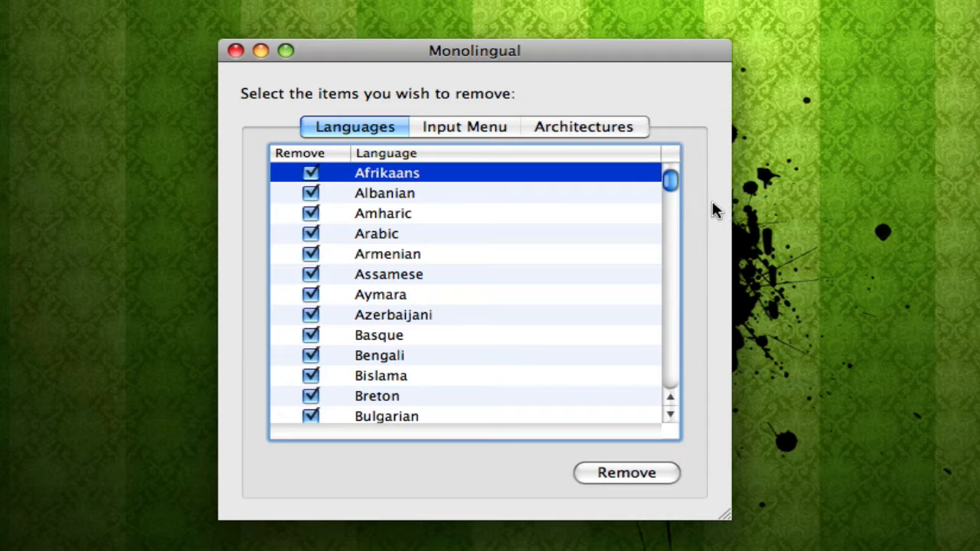
scroll("down", 3)
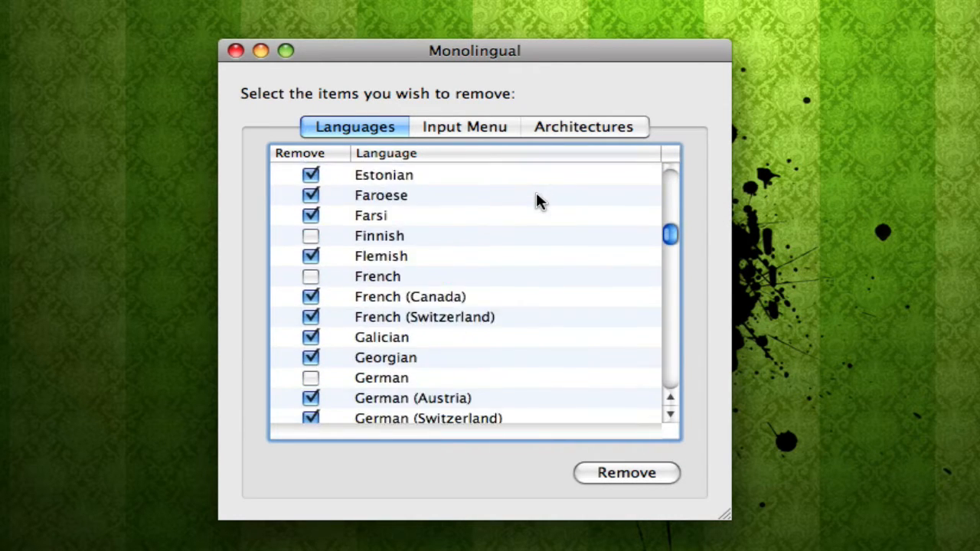
scroll("down", 3)
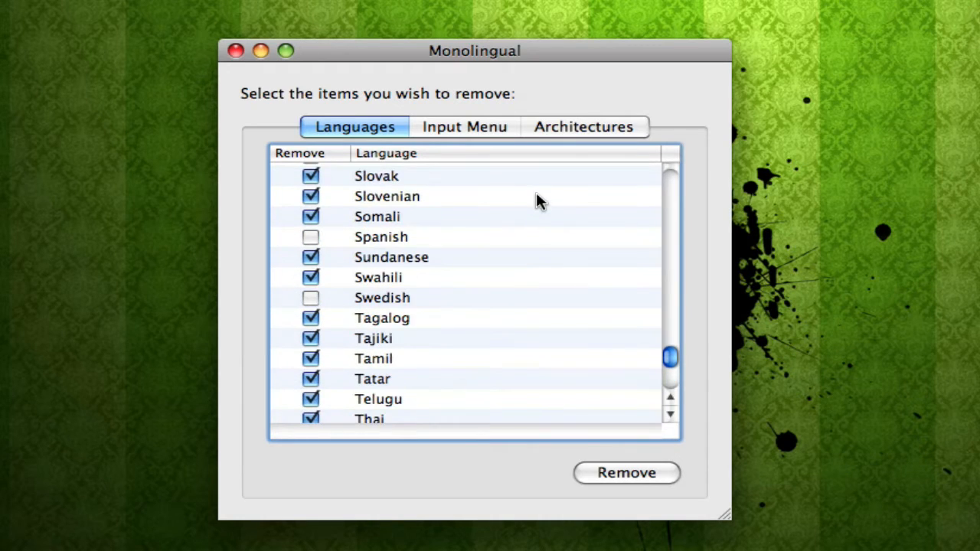
left_click(311, 297)
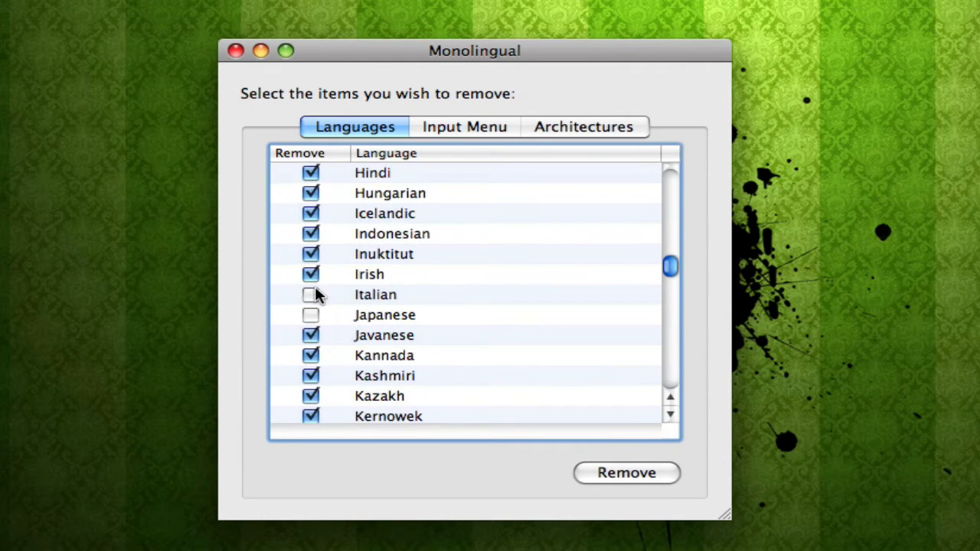
scroll("up", 3)
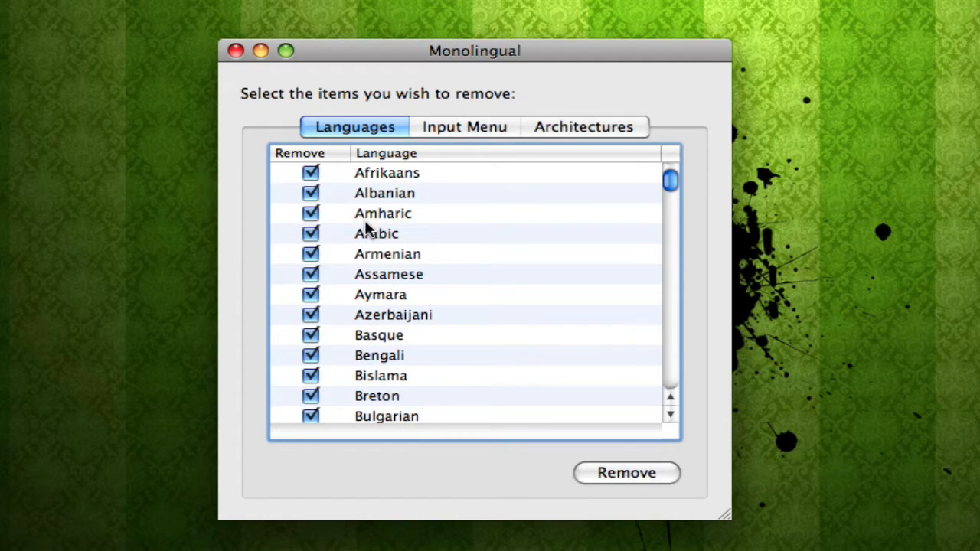
- Remove the checked languages, confirming and authorizing with the administrator password
left_click(625, 472)
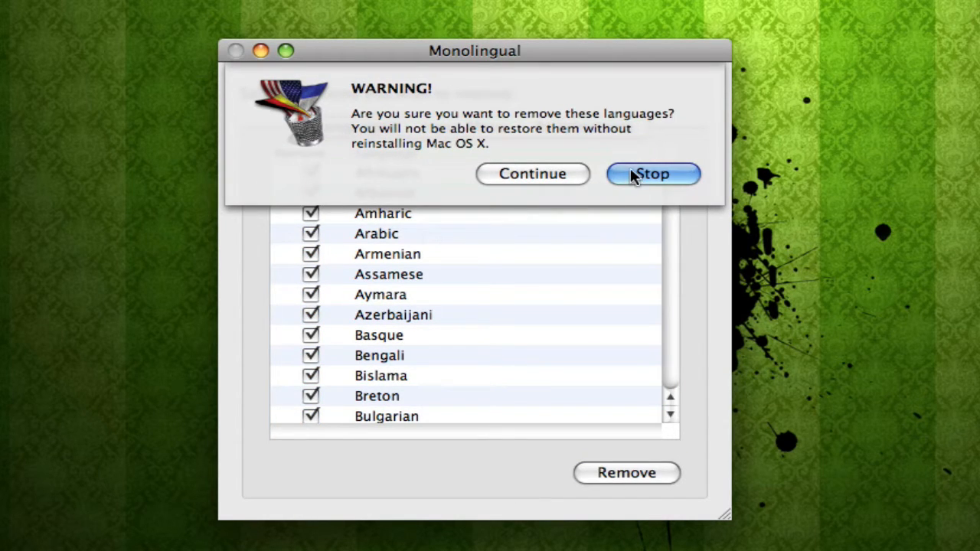
mouse_move(533, 174)
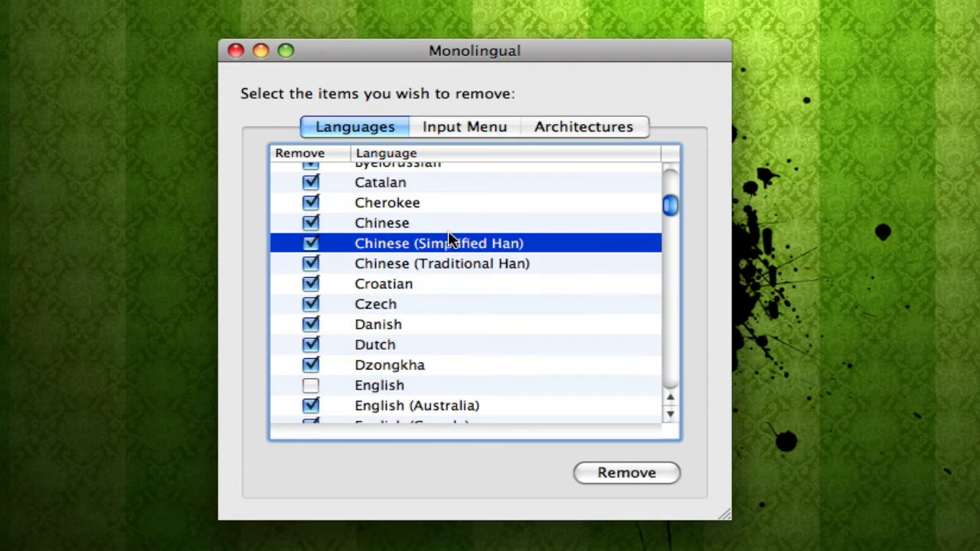
left_click(625, 472)
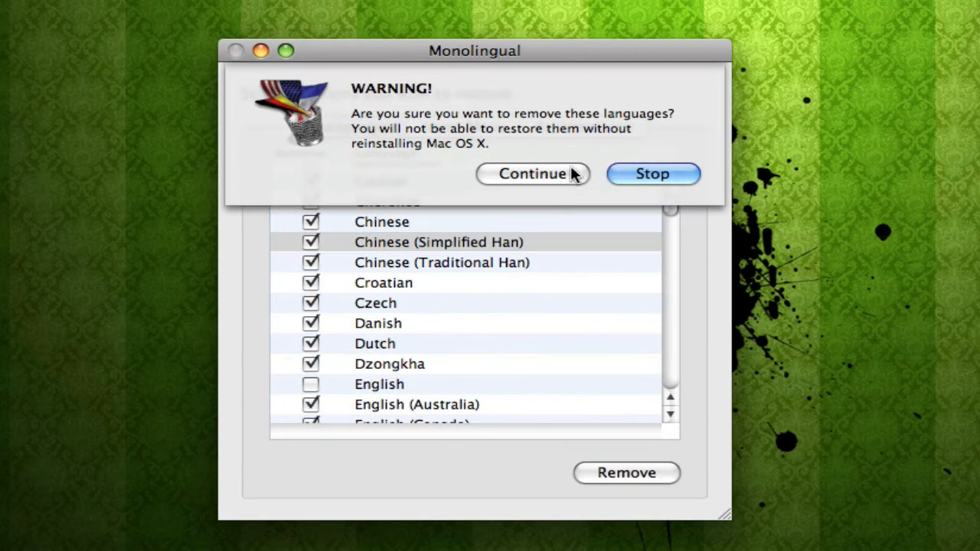
left_click(533, 174)
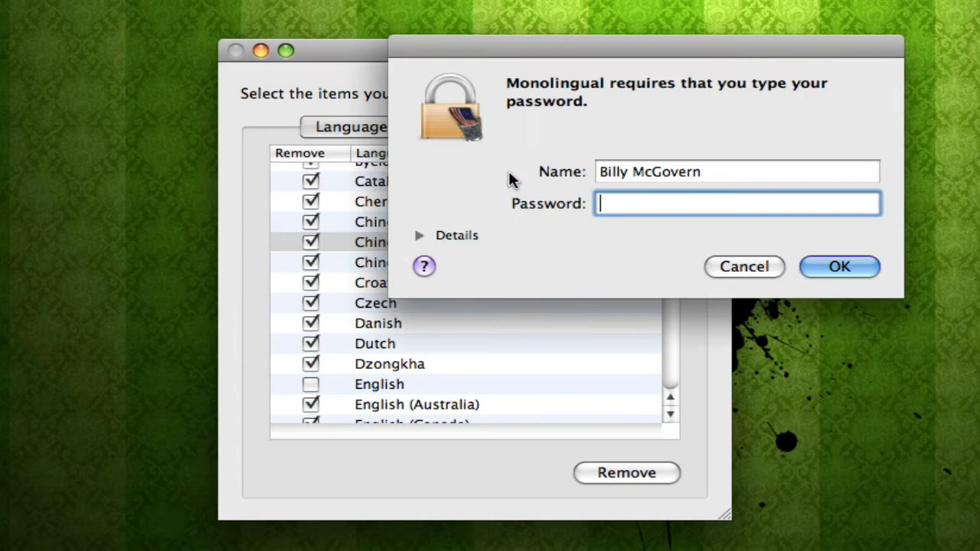
type("••••••••")
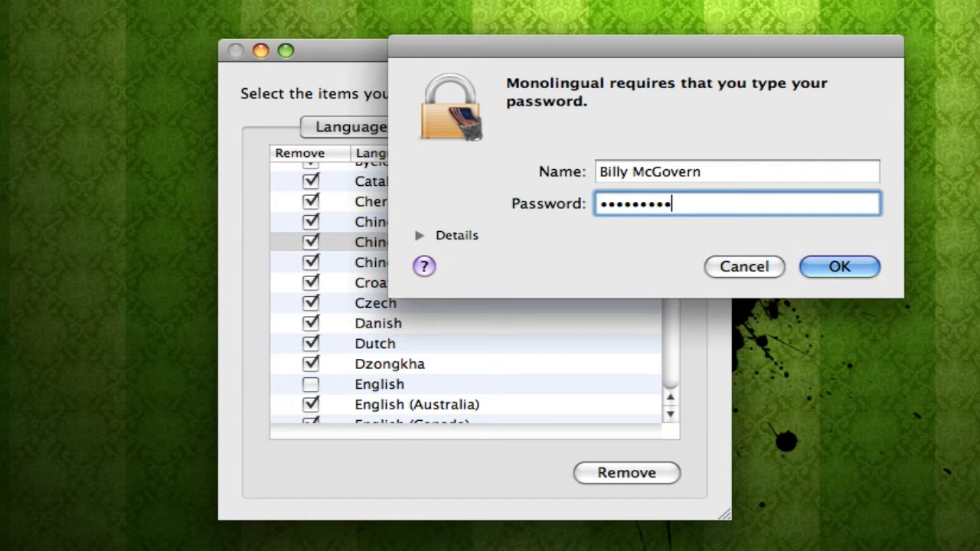
key("backspace")
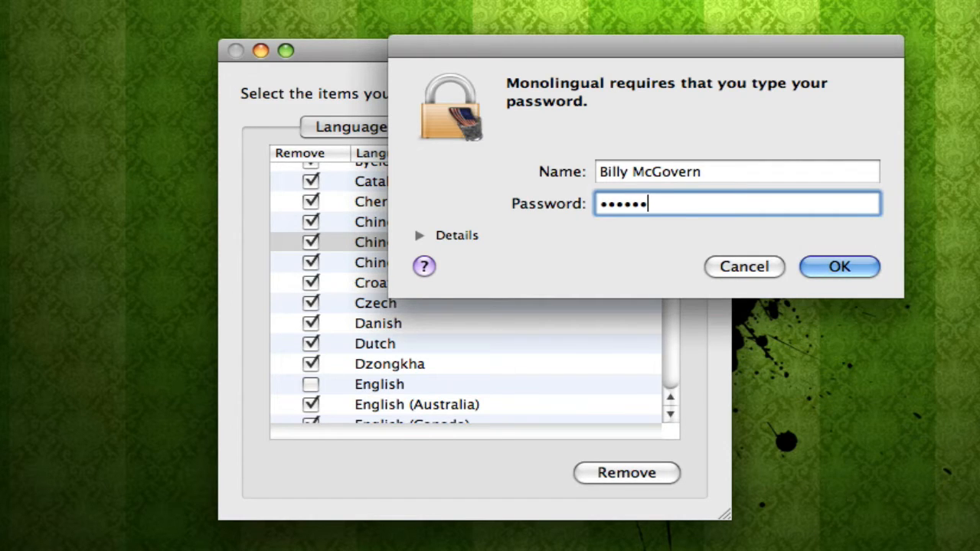
left_click(840, 266)
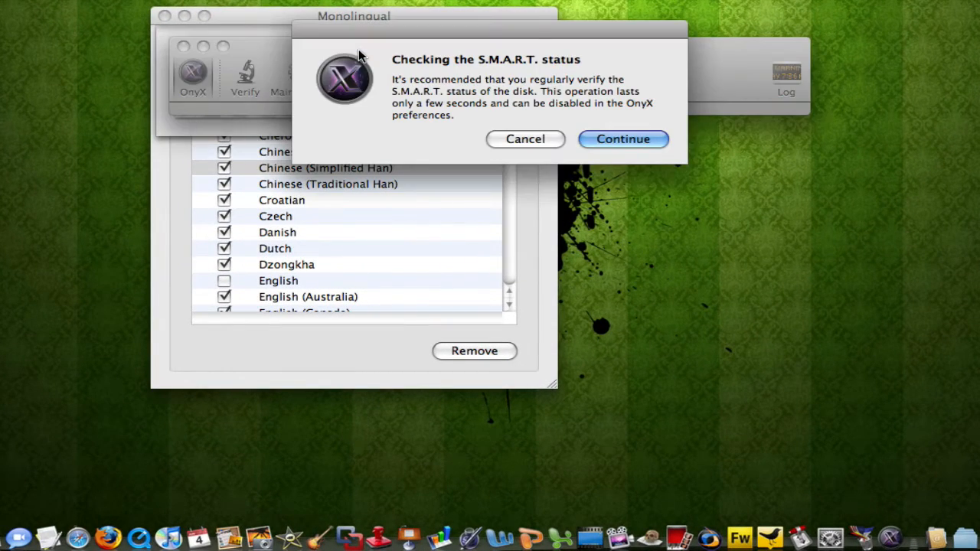
mouse_move(600, 141)
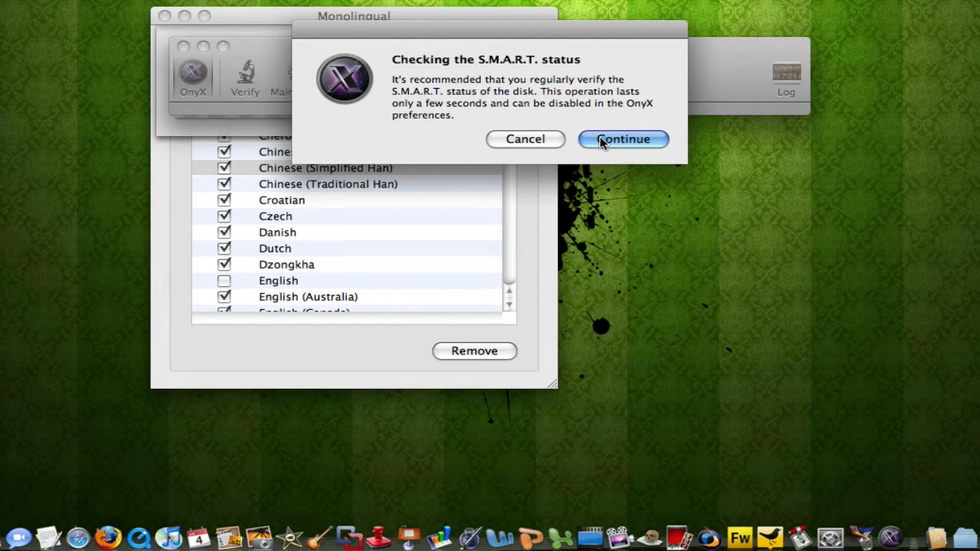
- Continue past OnyX's S.M.A.R.T. disk status check prompt
left_click(622, 138)
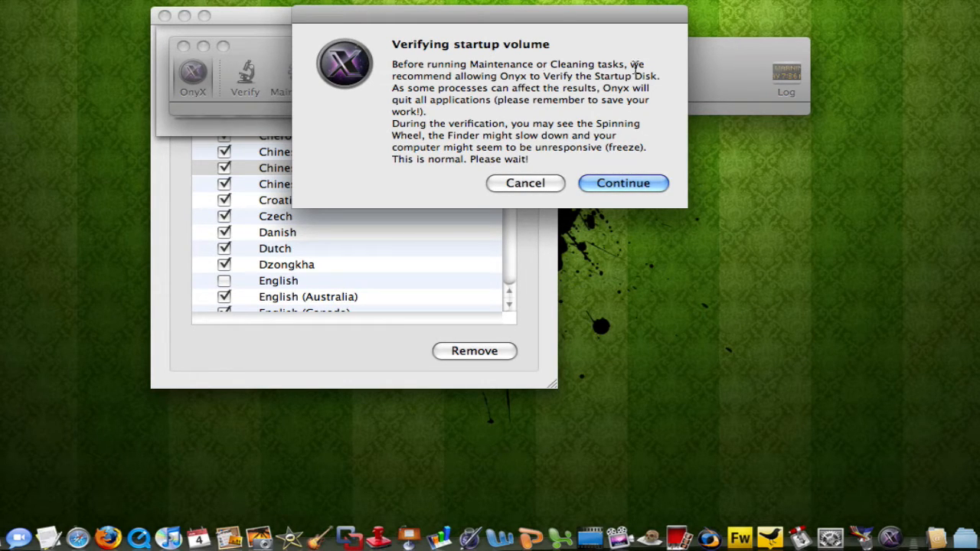
mouse_move(521, 172)
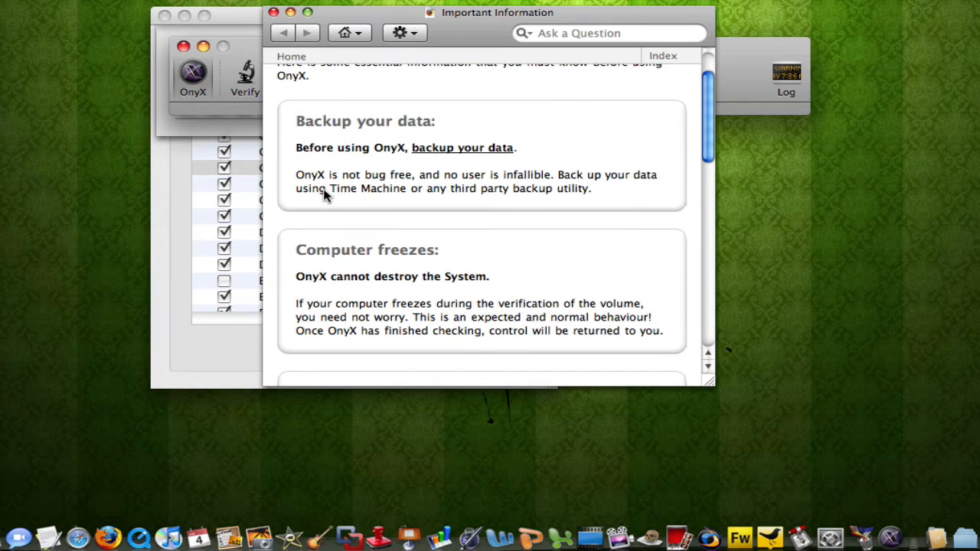
- Scroll through OnyX's Important Information notes down to the updates advice
scroll("down", 3)
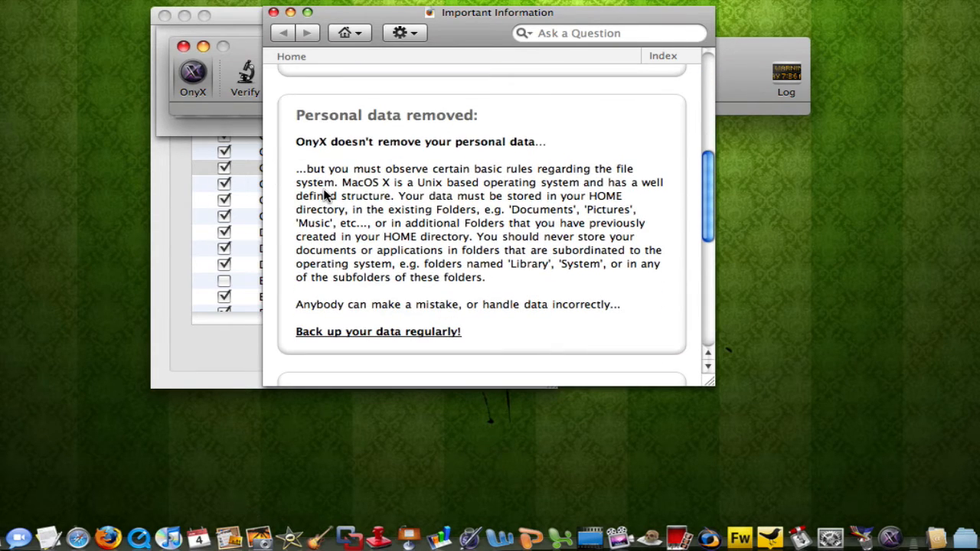
scroll("down", 3)
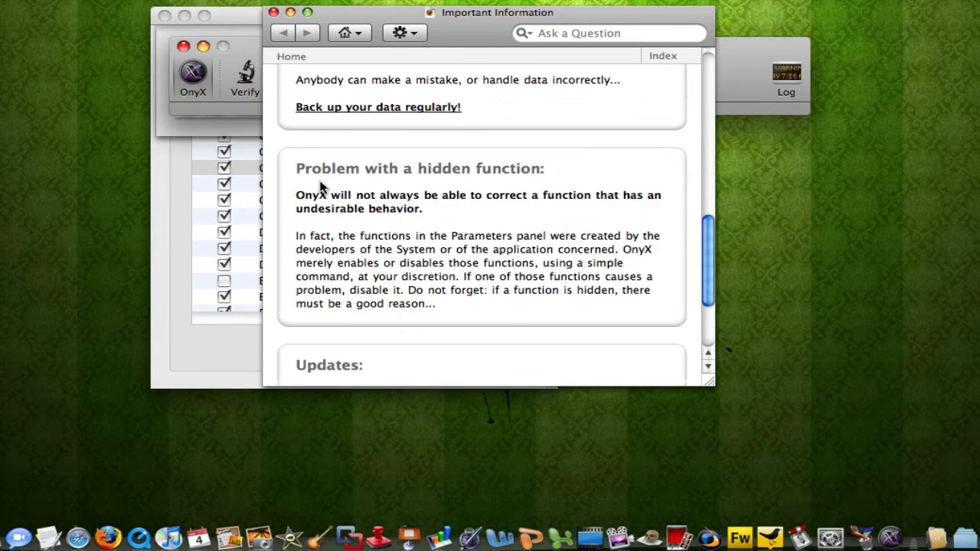
scroll("down", 3)
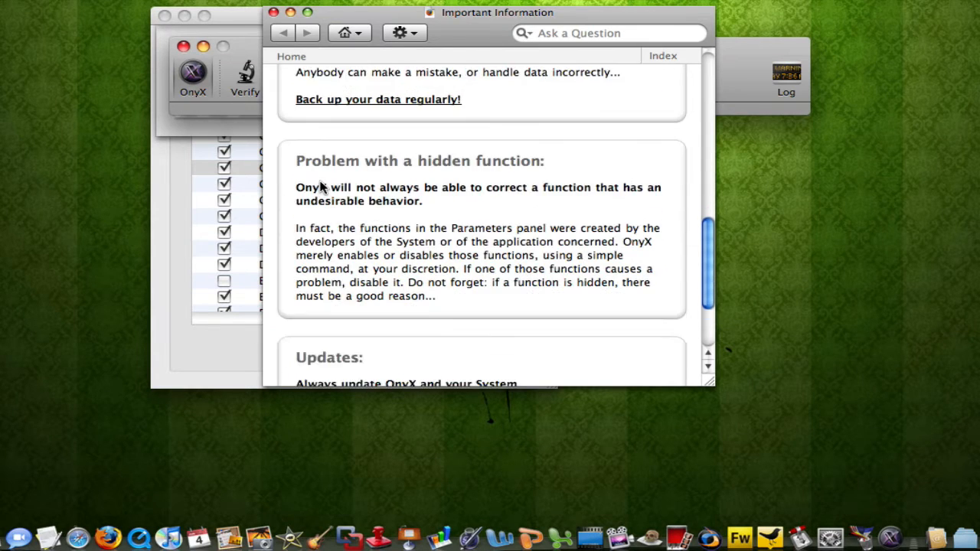
scroll("down", 3)
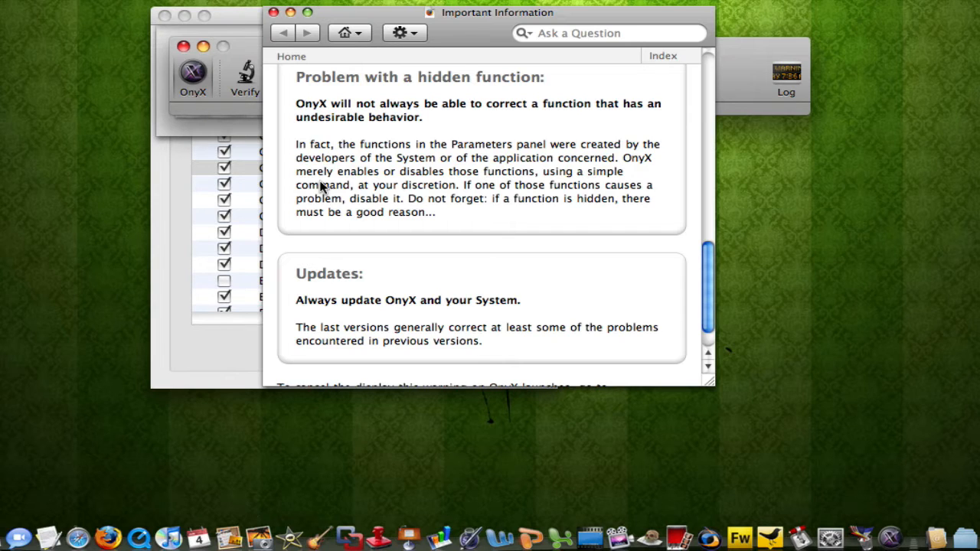
scroll("down", 3)
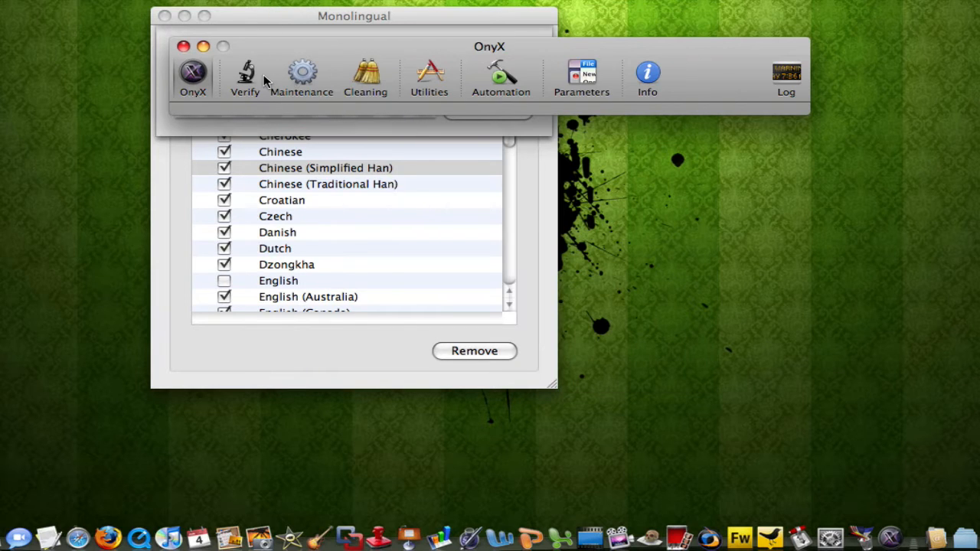
- Browse OnyX's Maintenance and Cleaning sections, viewing Internet, Logs and System cache options, then Utilities
left_click(302, 74)
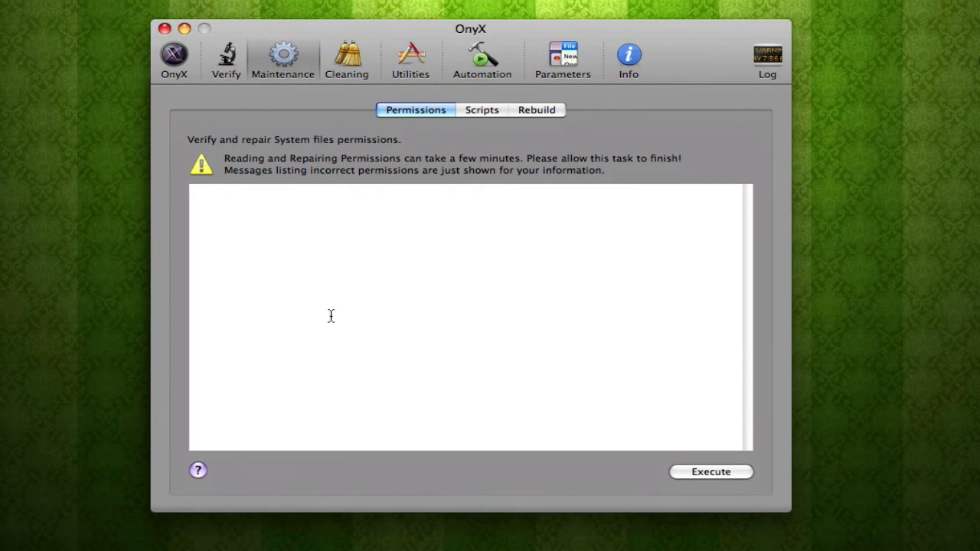
left_click(346, 60)
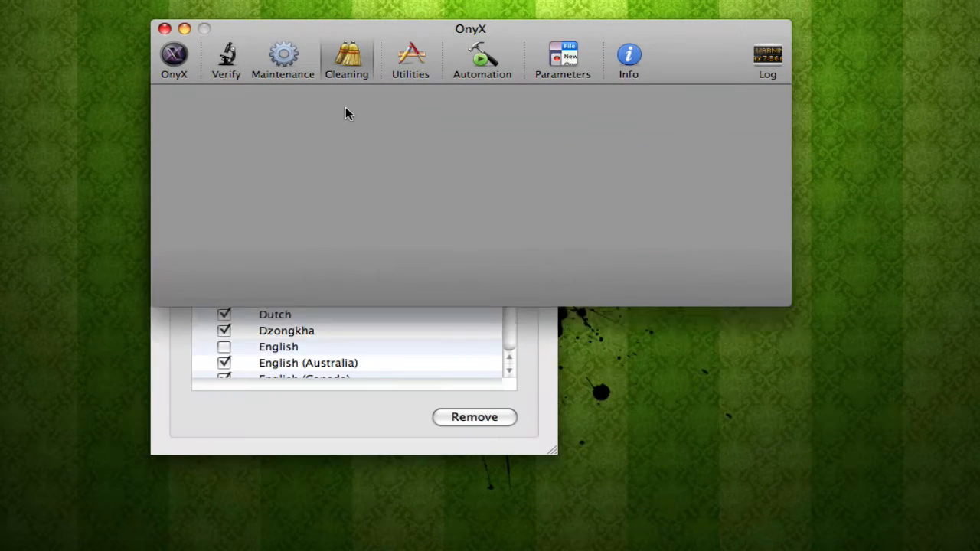
left_click(454, 110)
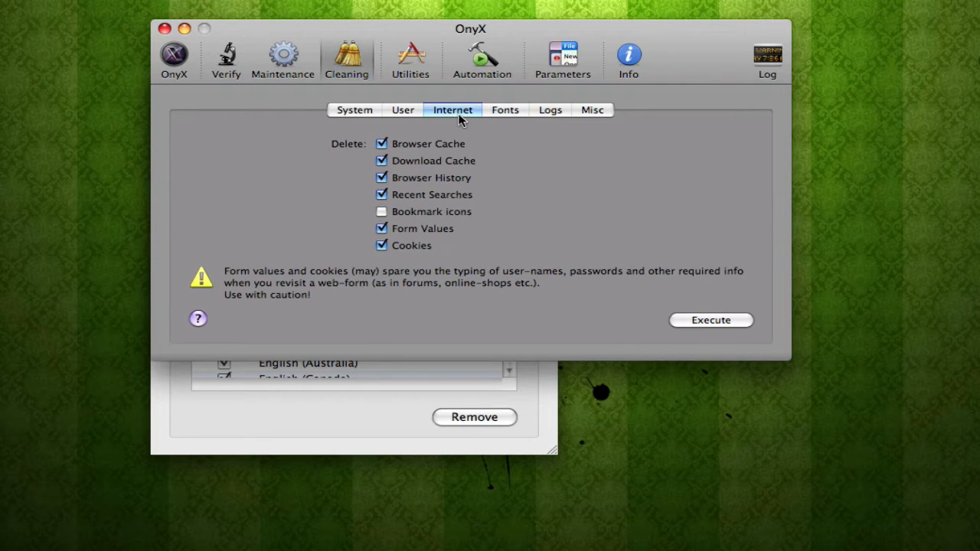
mouse_move(505, 104)
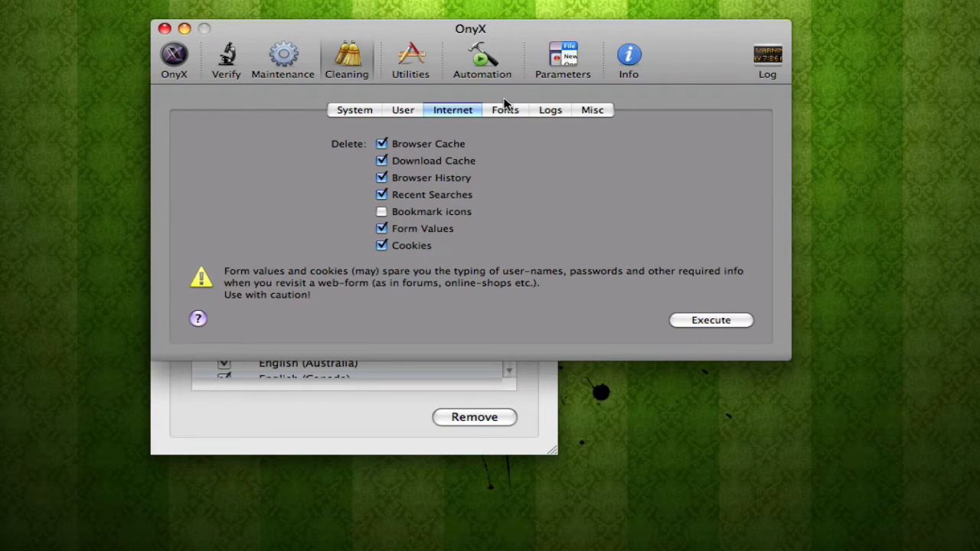
left_click(550, 111)
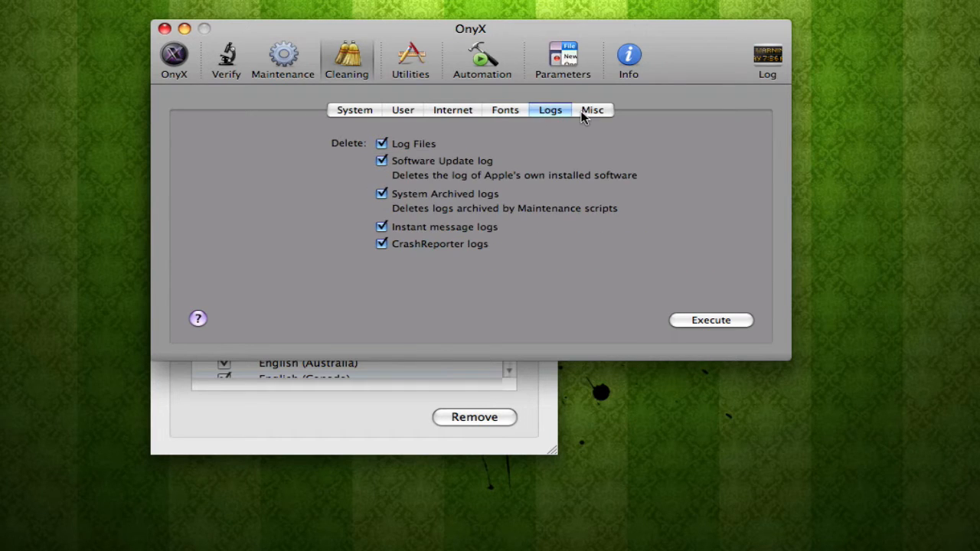
left_click(354, 110)
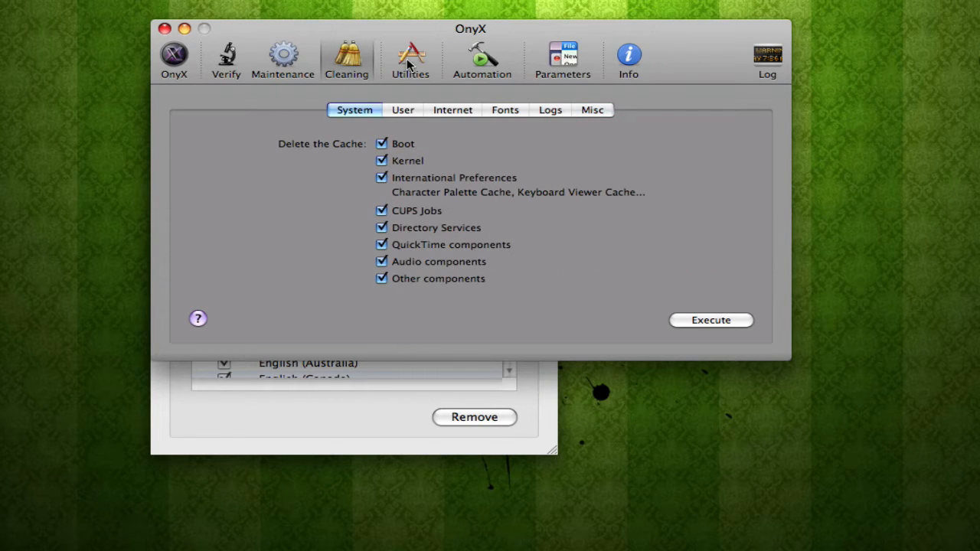
left_click(410, 58)
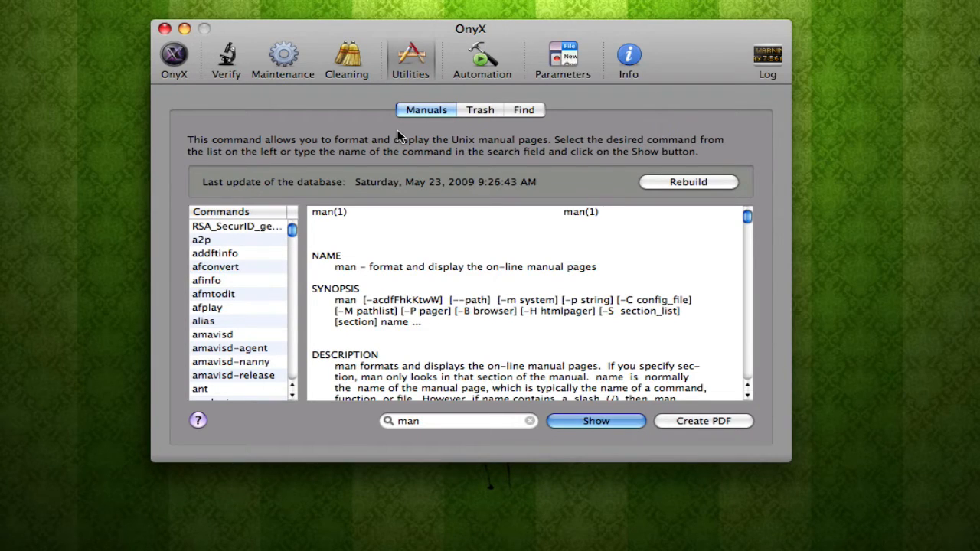
mouse_move(386, 217)
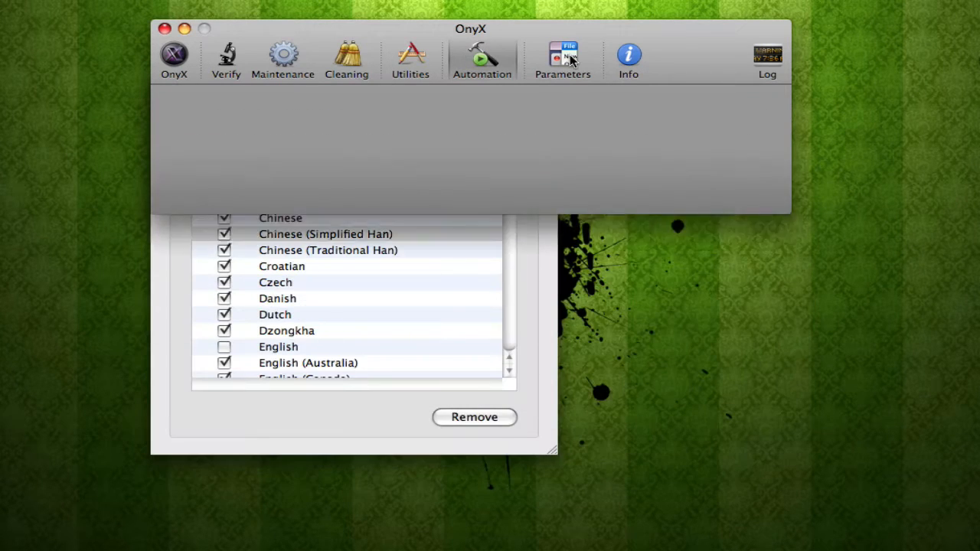
- Browse OnyX's Parameters and Automation task list, then reach iFreeMem via the Apple menu
left_click(481, 60)
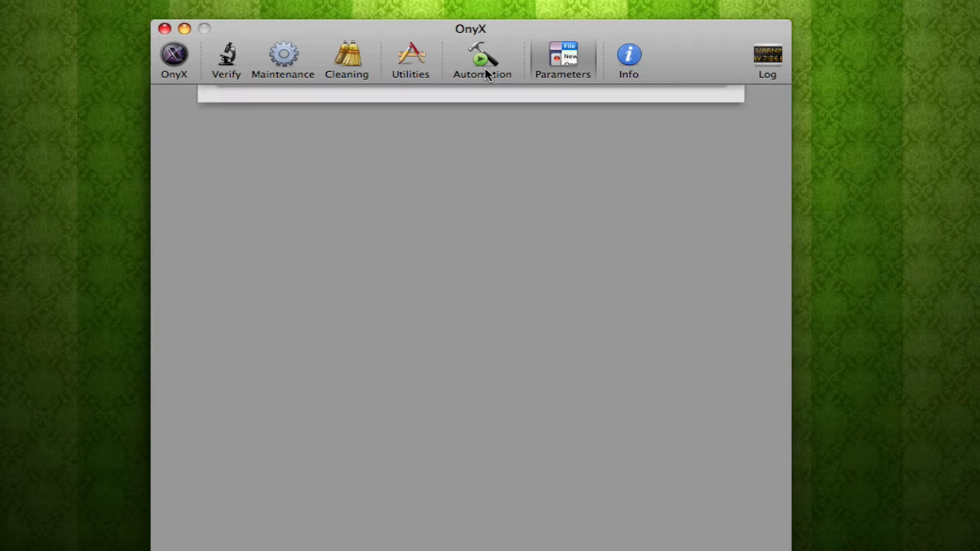
left_click(563, 58)
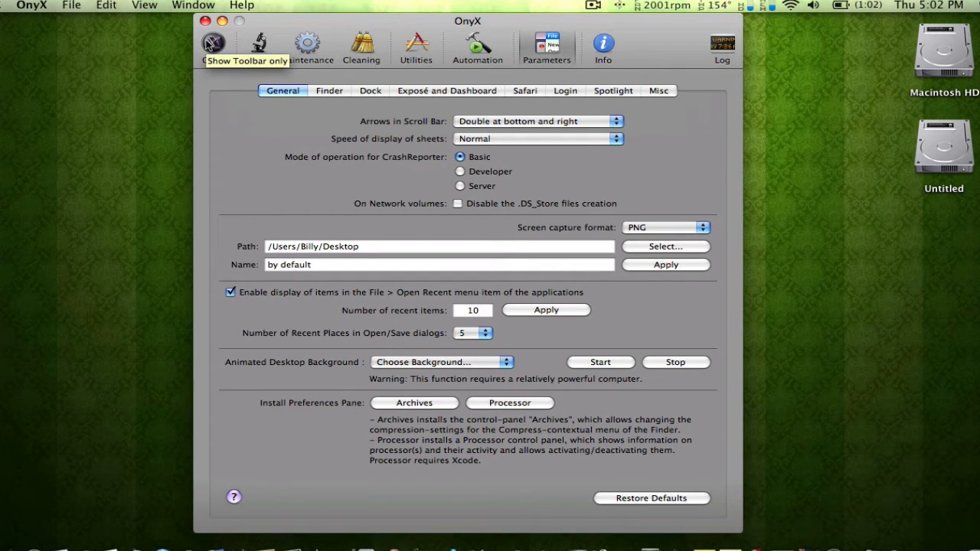
mouse_move(404, 239)
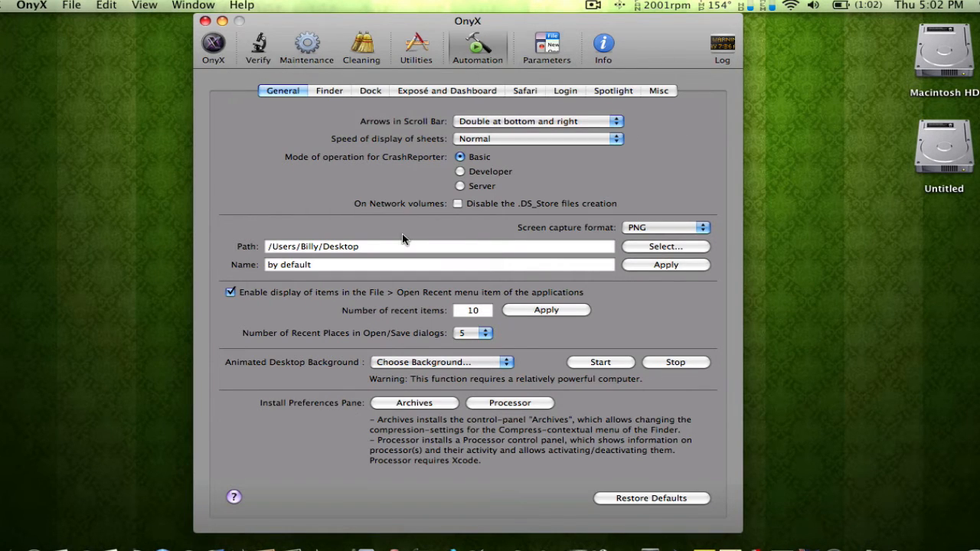
left_click(306, 46)
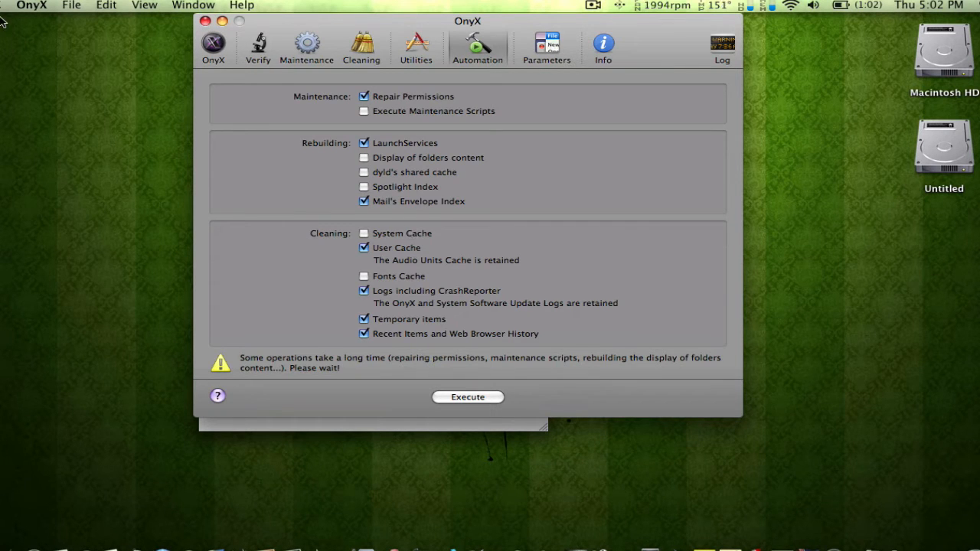
left_click(22, 6)
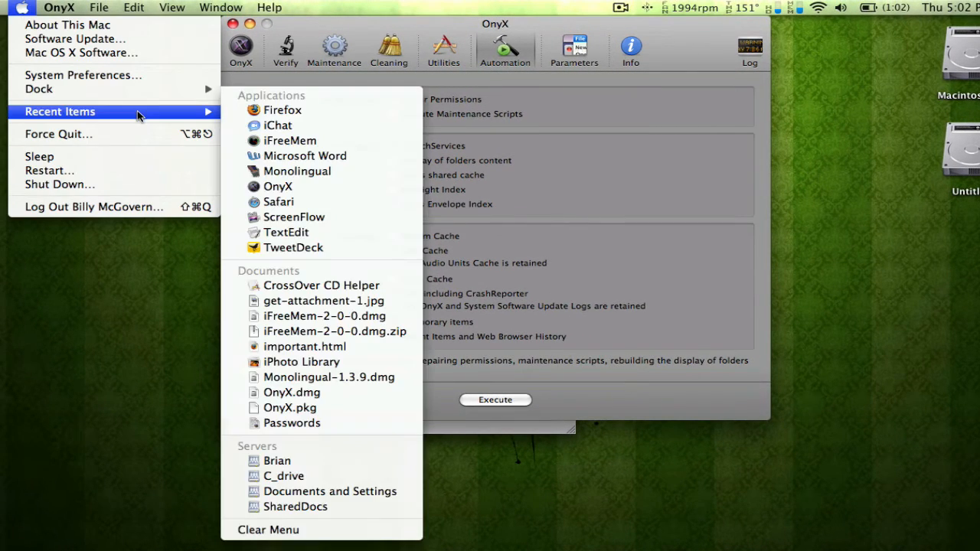
mouse_move(83, 157)
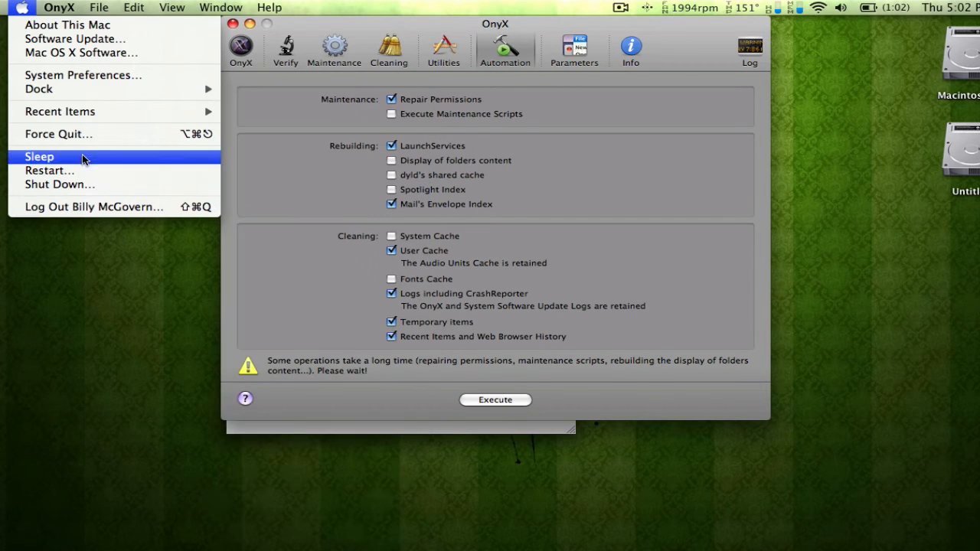
left_click(285, 49)
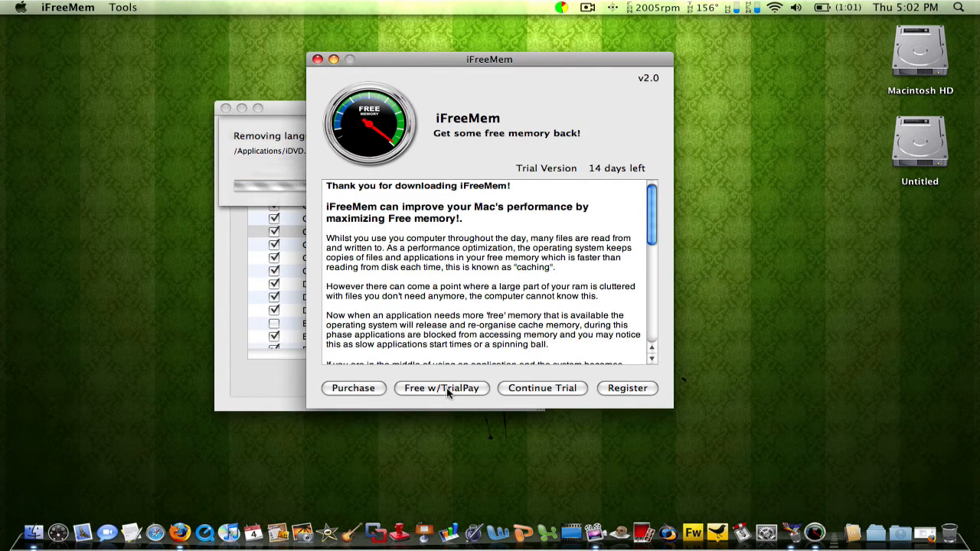
mouse_move(461, 392)
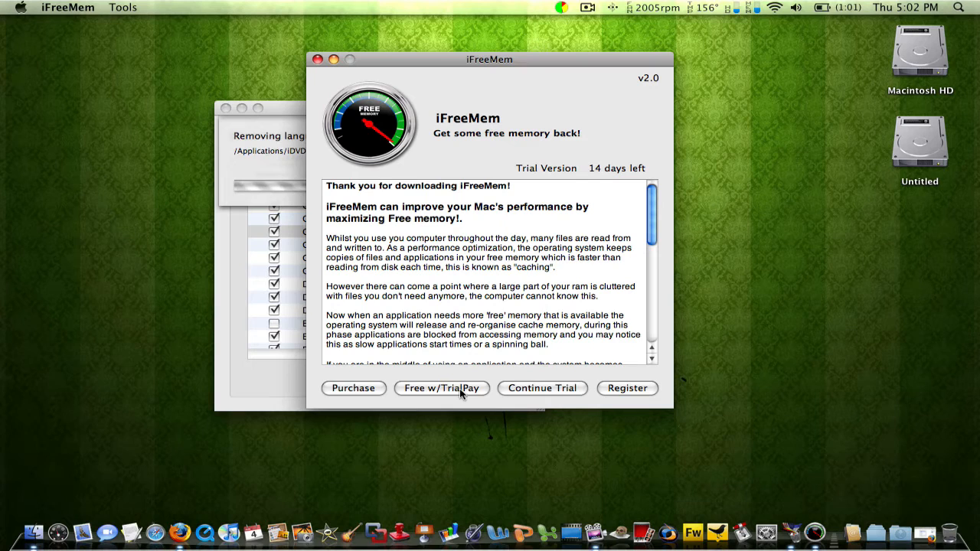
mouse_move(456, 395)
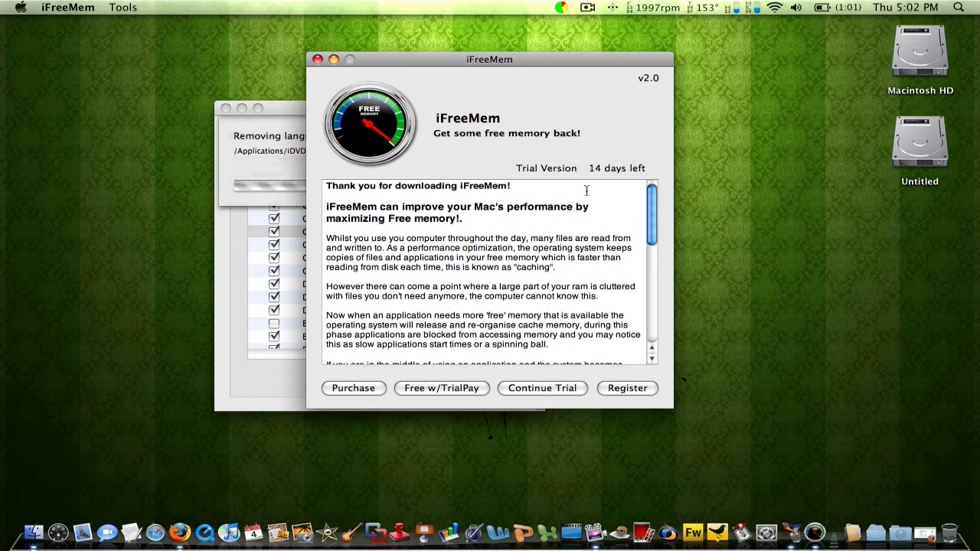
mouse_move(542, 172)
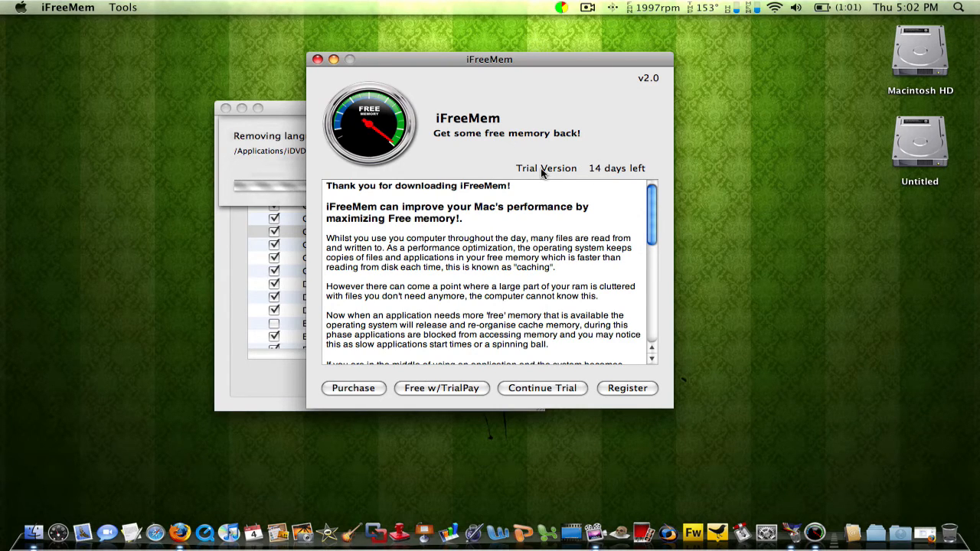
mouse_move(550, 386)
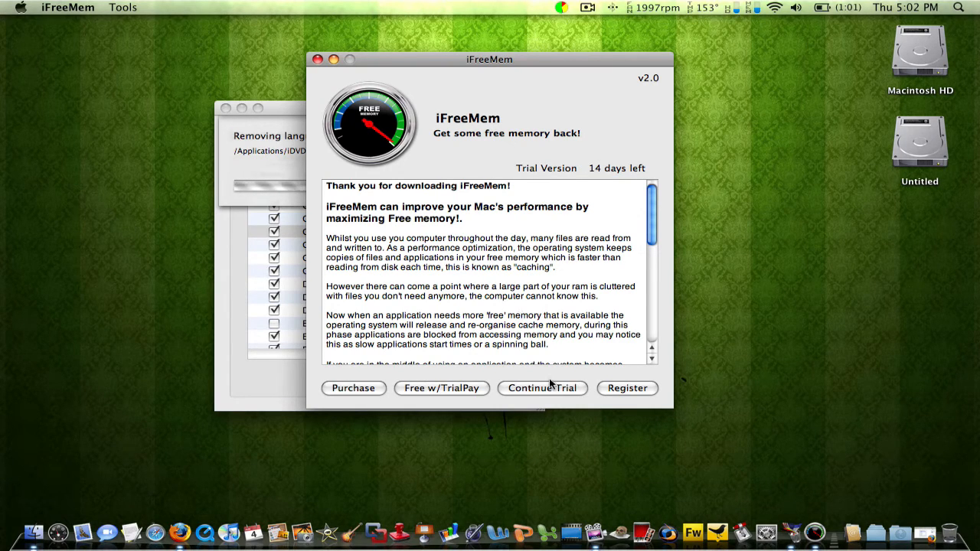
- Read through the iFreeMem welcome notes on caching and freeing memory
scroll("down", 3)
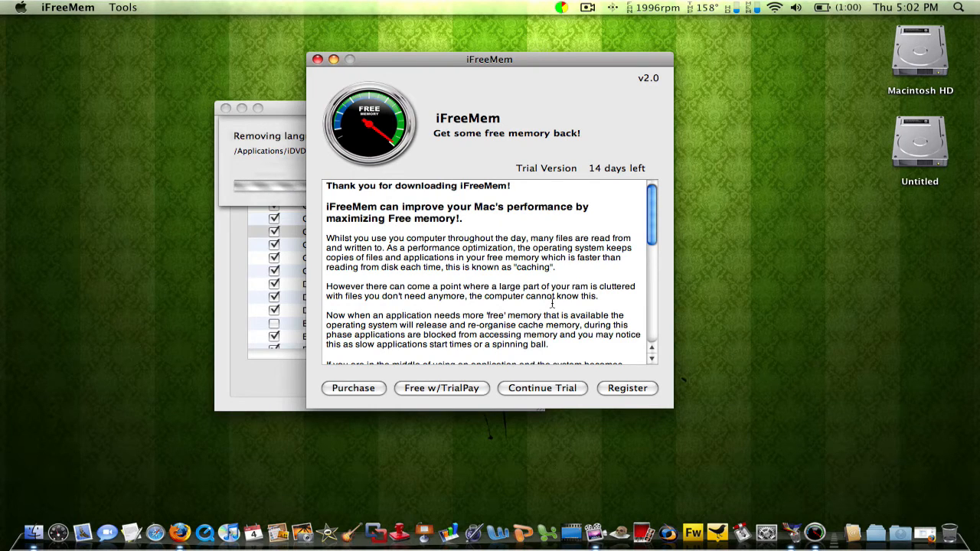
mouse_move(548, 366)
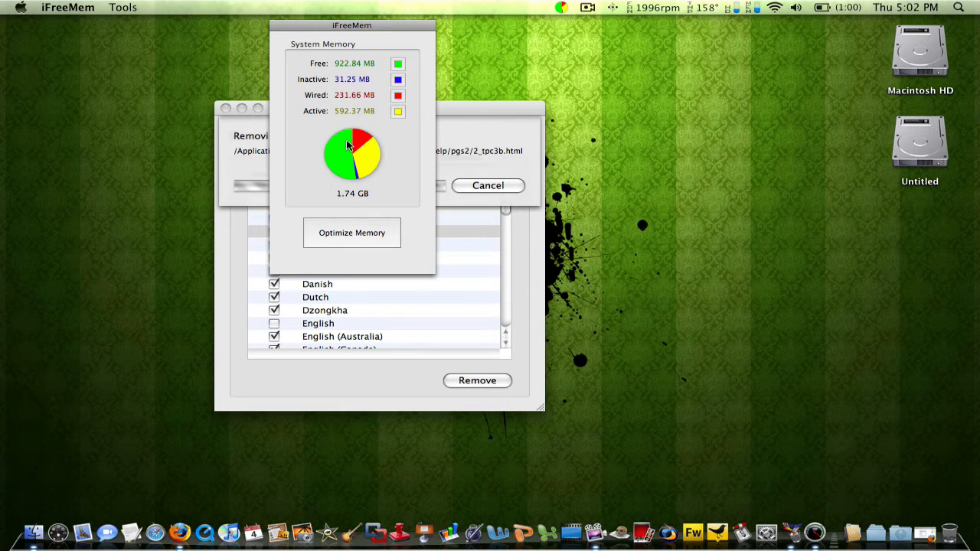
left_click_drag(352, 24, 714, 21)
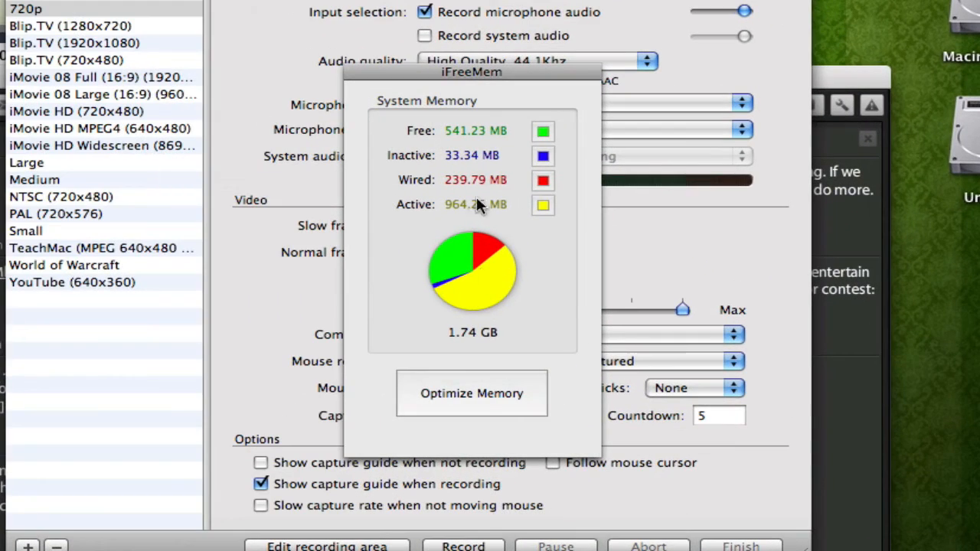
mouse_move(472, 270)
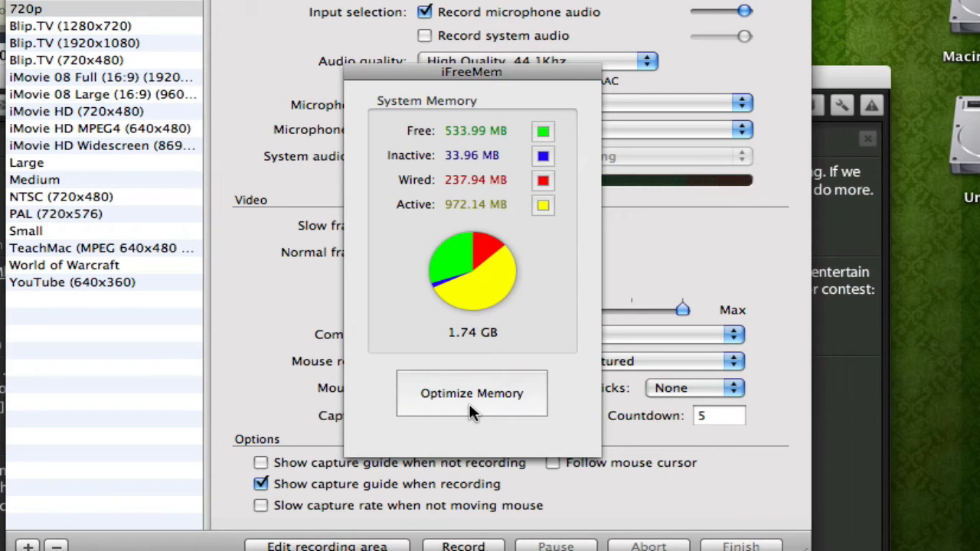
- Run Optimize Memory, then acknowledge Monolingual's removal-completed alert reporting 4.1 GB saved
left_click(472, 392)
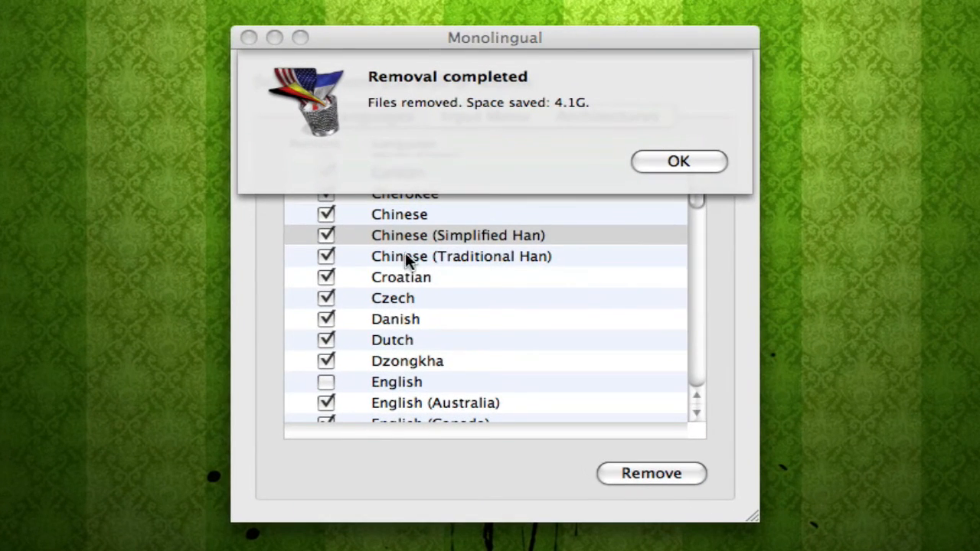
left_click_drag(371, 101, 585, 101)
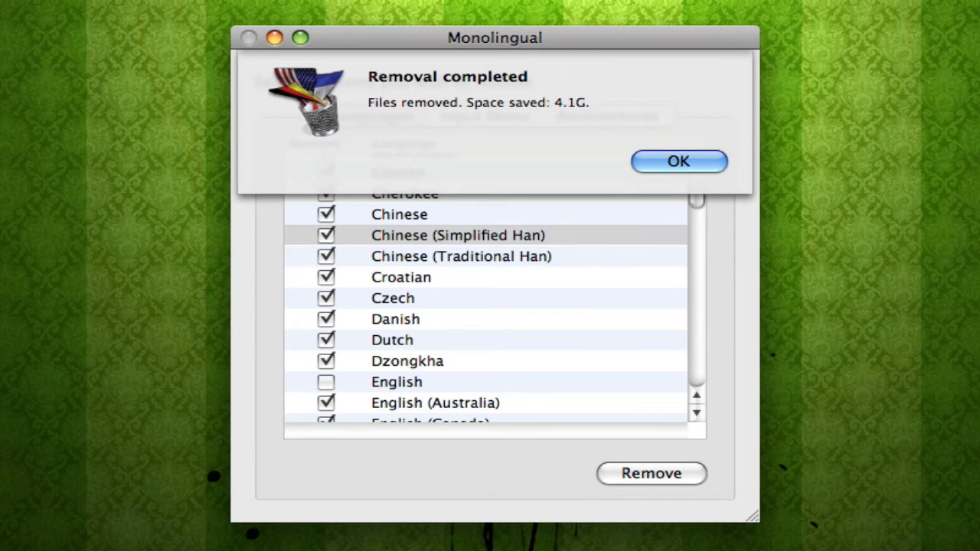
left_click(677, 161)
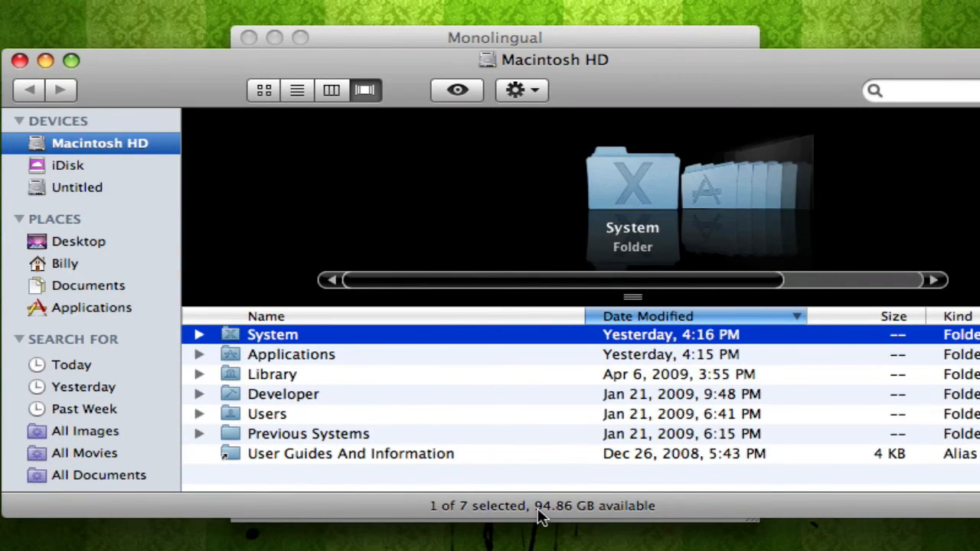
mouse_move(23, 61)
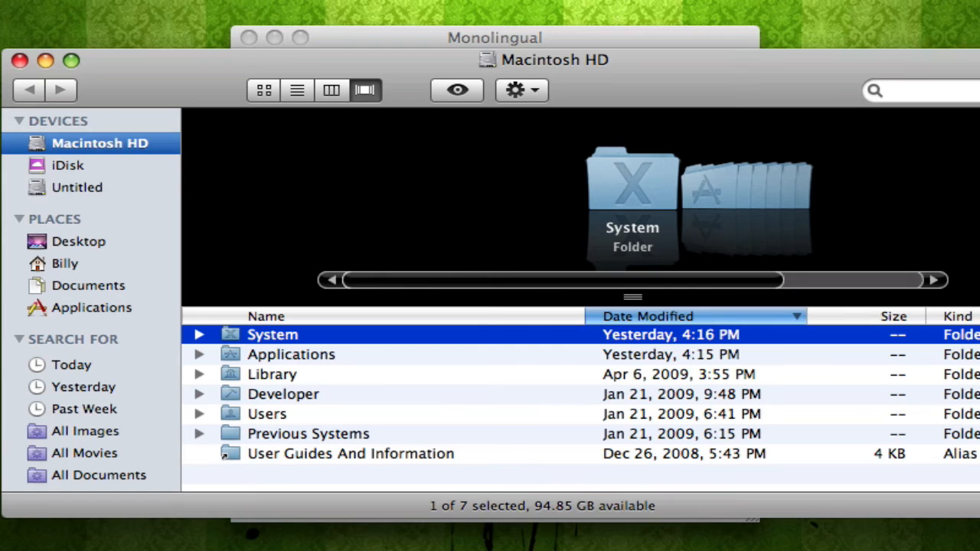
mouse_move(548, 518)
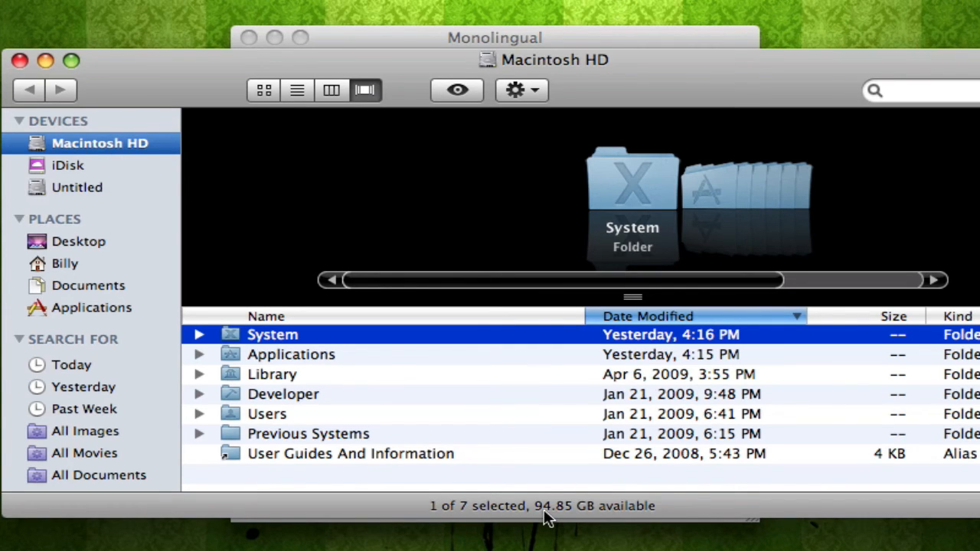
mouse_move(20, 61)
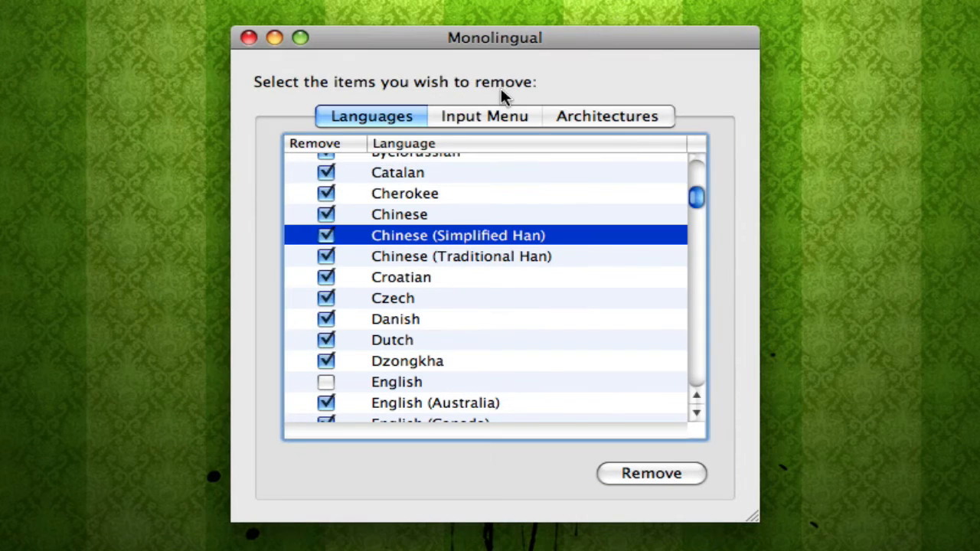
- In the Input Menu list, mark Korean, Kotoeri, Simplified and Traditional Chinese, Tamil and Vietnamese for removal
left_click(484, 117)
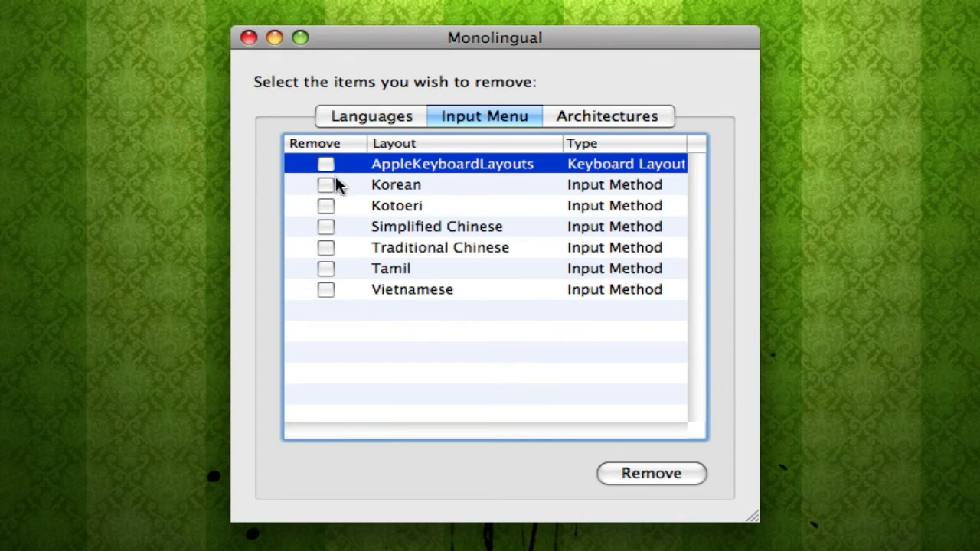
mouse_move(325, 300)
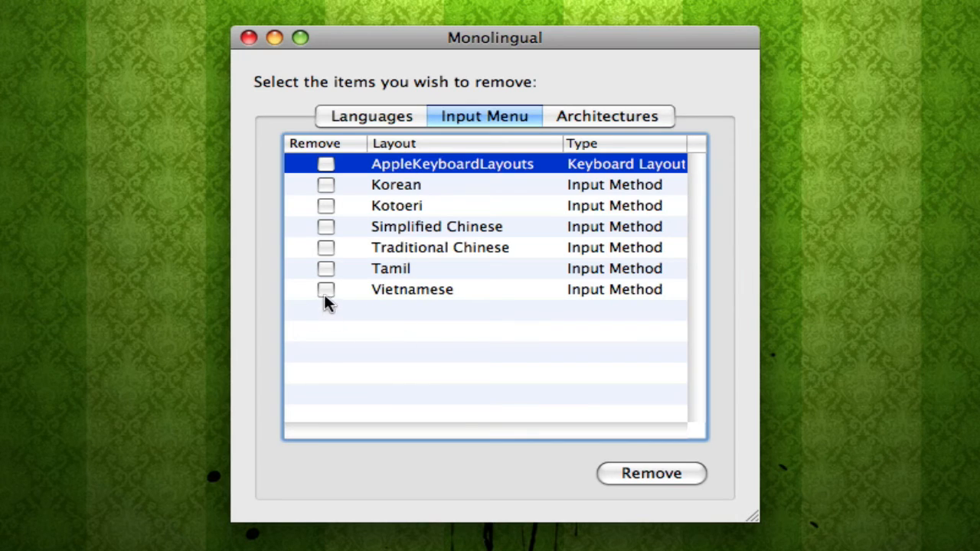
left_click(326, 205)
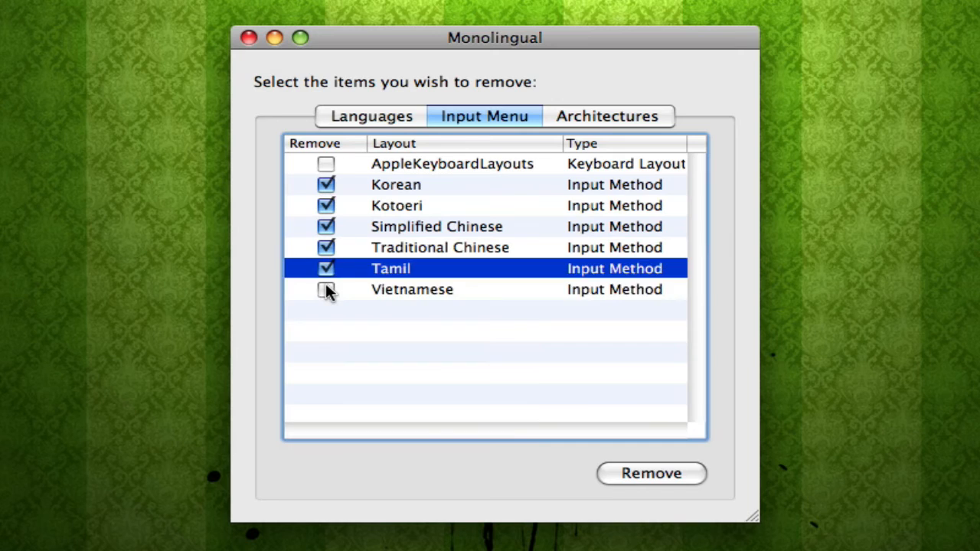
left_click(325, 290)
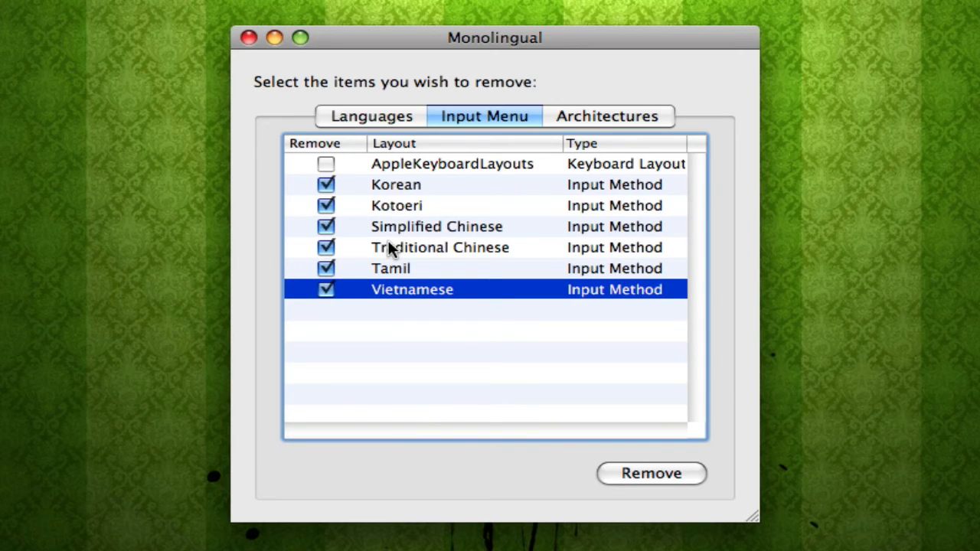
mouse_move(273, 150)
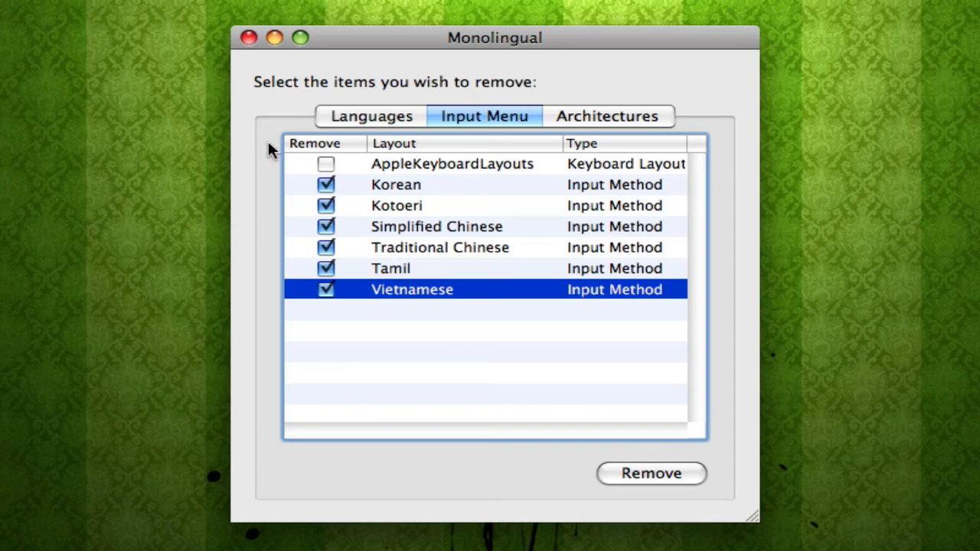
mouse_move(476, 198)
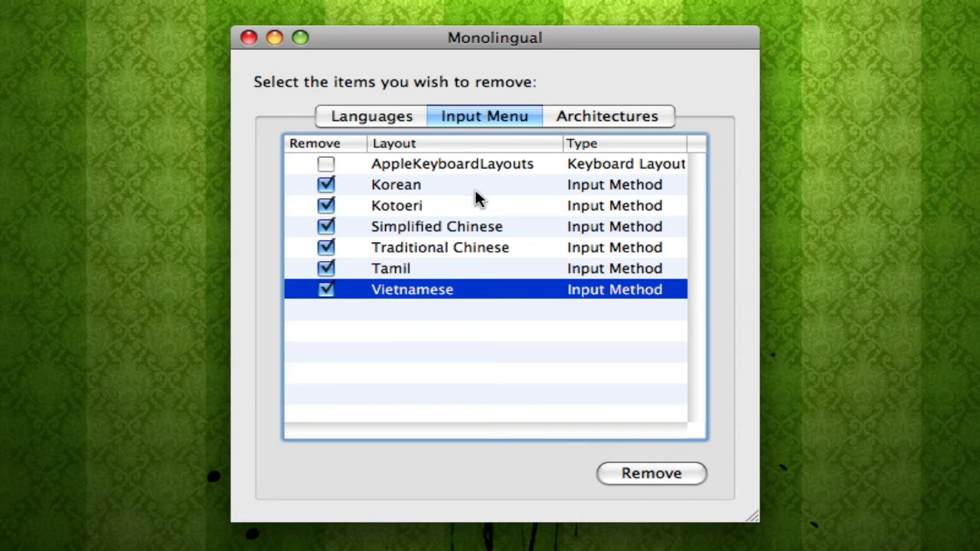
mouse_move(466, 279)
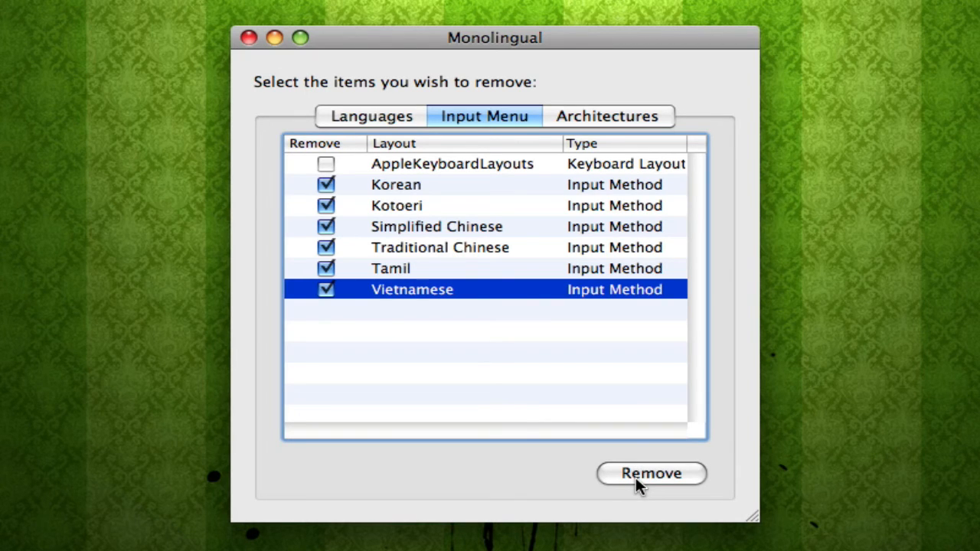
- Start removing the marked input methods, back out, and dismiss the nothing-done notice
left_click(652, 473)
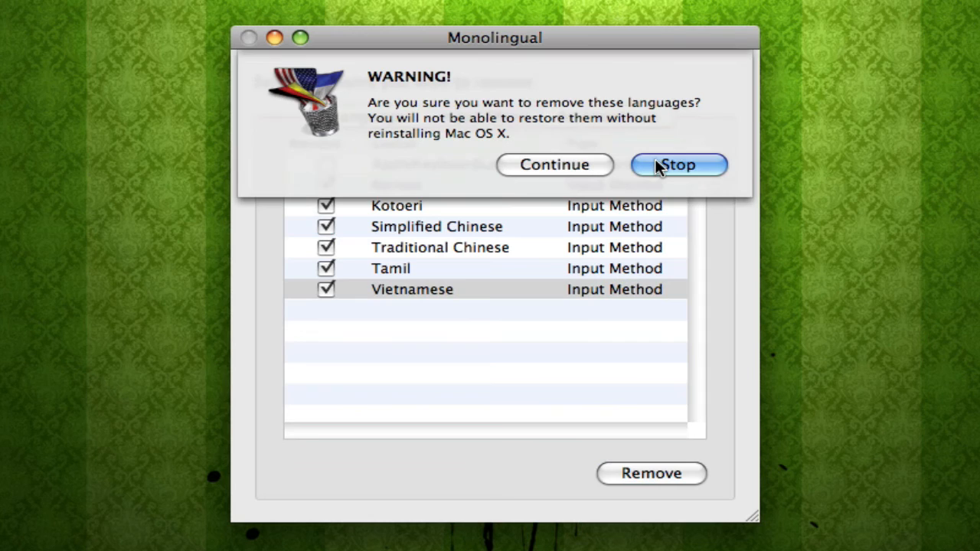
left_click(677, 165)
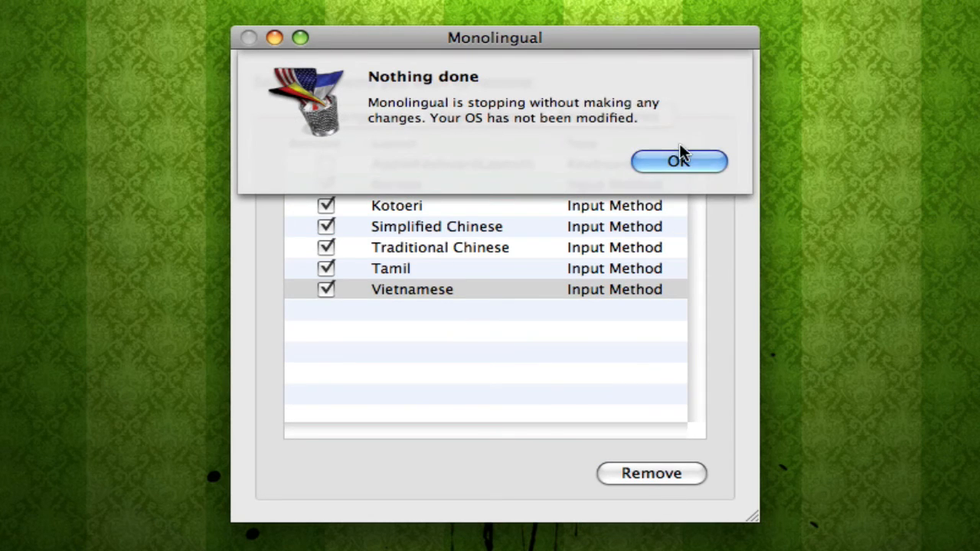
left_click(679, 161)
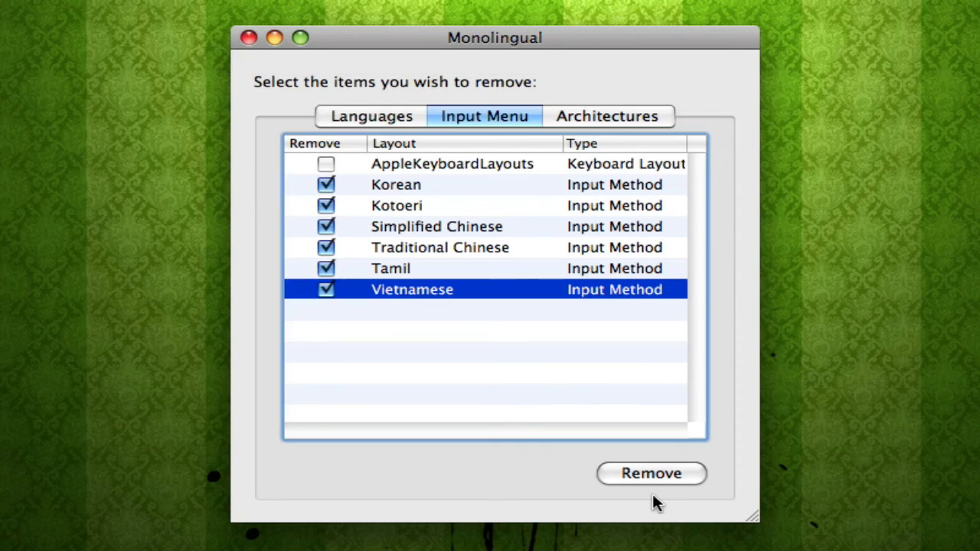
- Remove the input methods for real, confirm, authorize with the admin password, and return to Languages
left_click(651, 472)
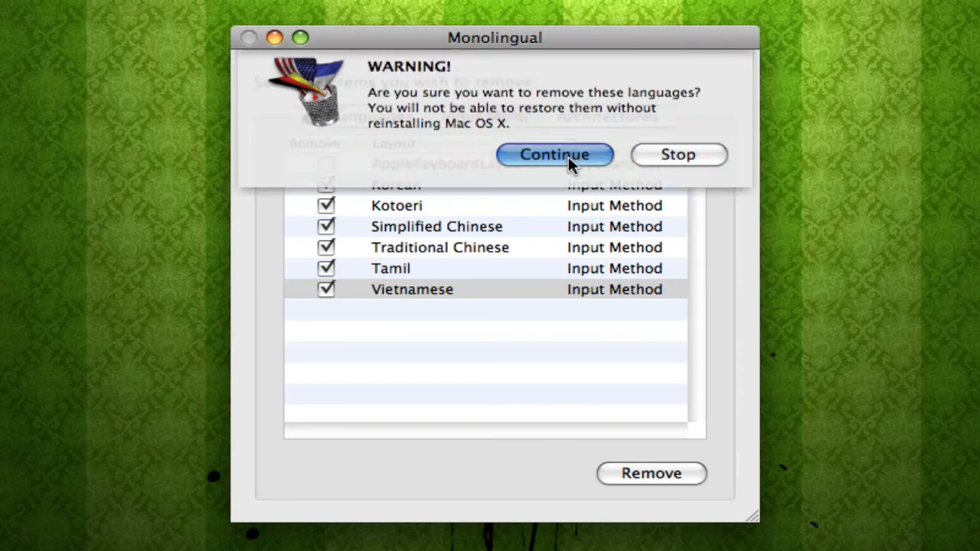
left_click(555, 155)
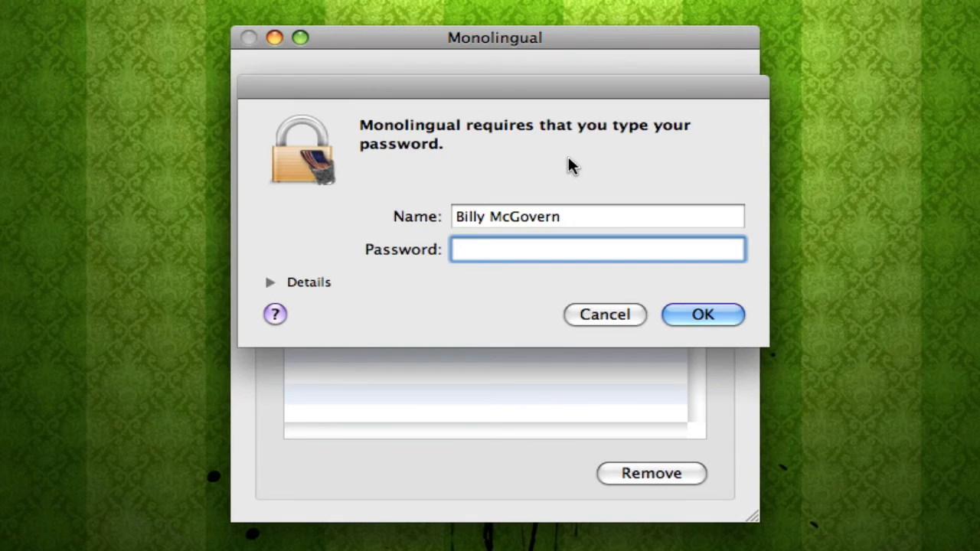
left_click(701, 316)
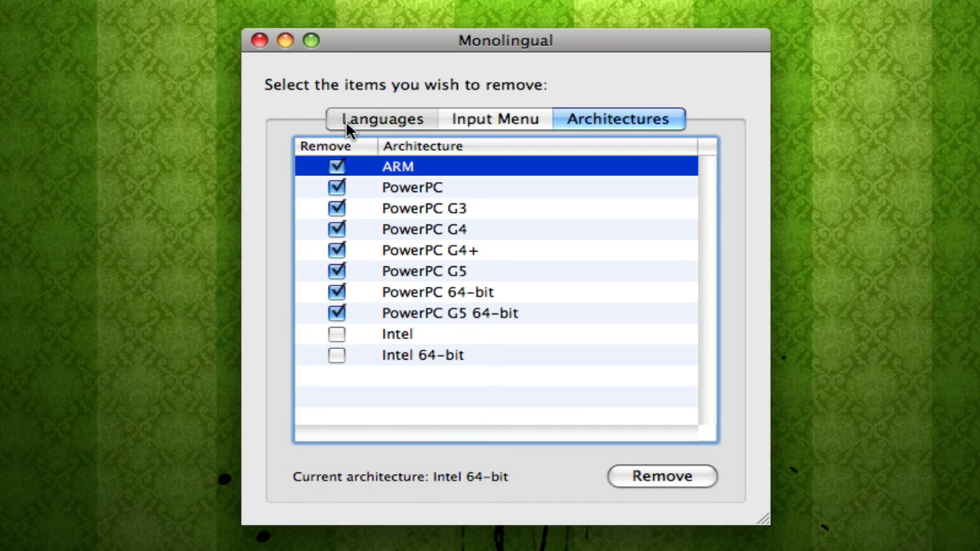
left_click(381, 119)
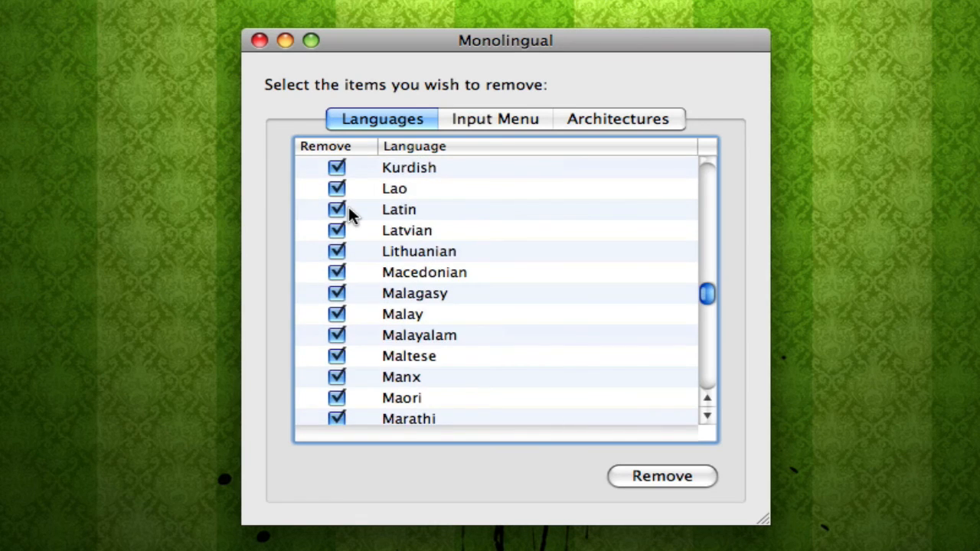